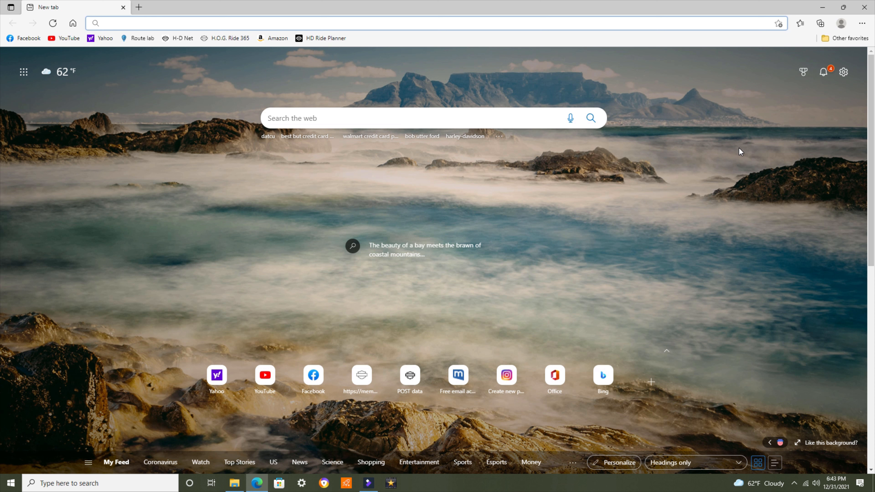
mouse_move(258, 124)
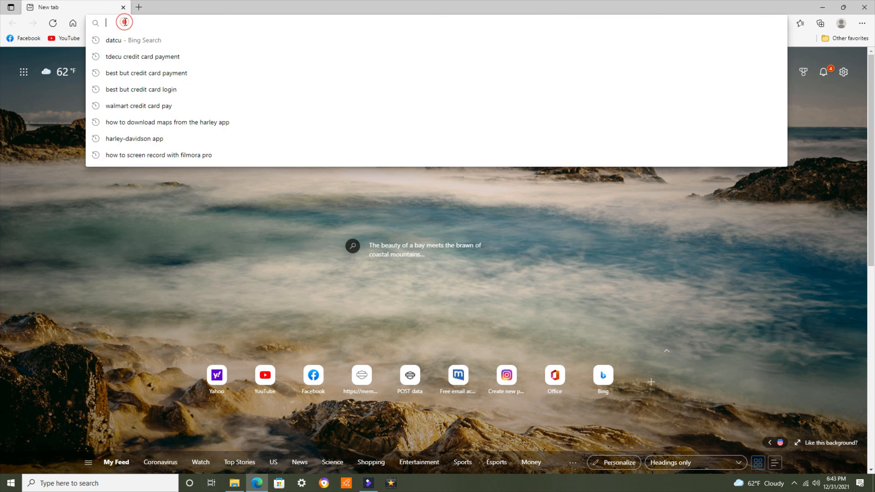
Begin a web search for 'harley-davidson app' in the Edge address bar.
left_click(125, 344)
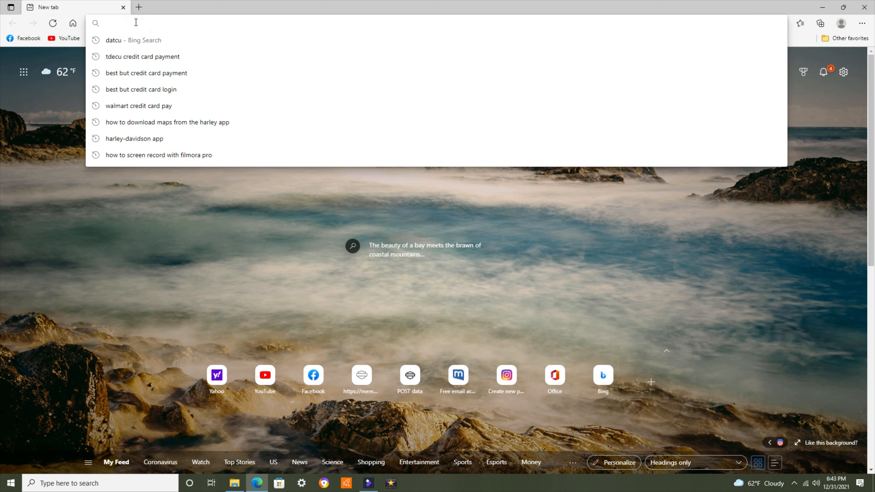
type("hark")
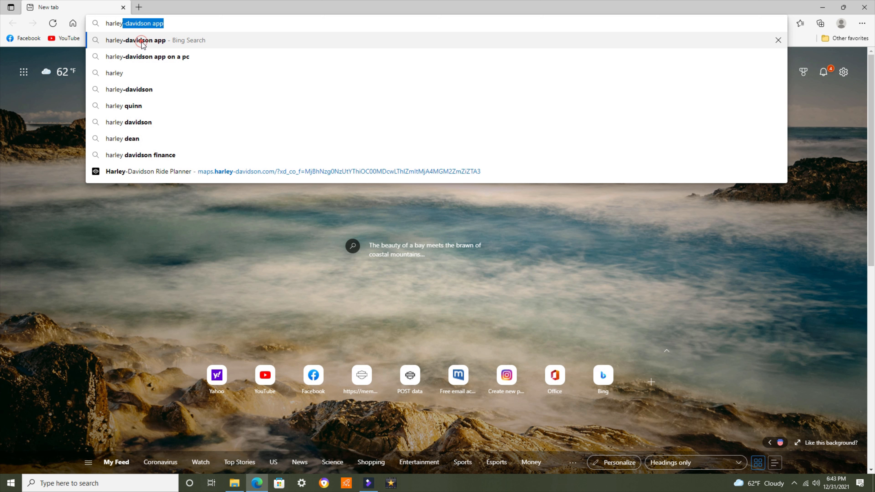
Run the search and open the Harley-Davidson Ride Planner in a new tab.
left_click(136, 40)
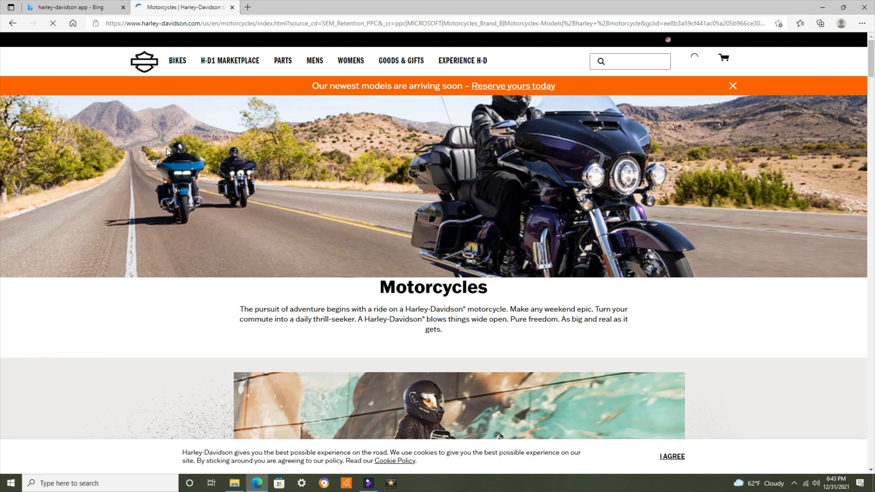
mouse_move(351, 60)
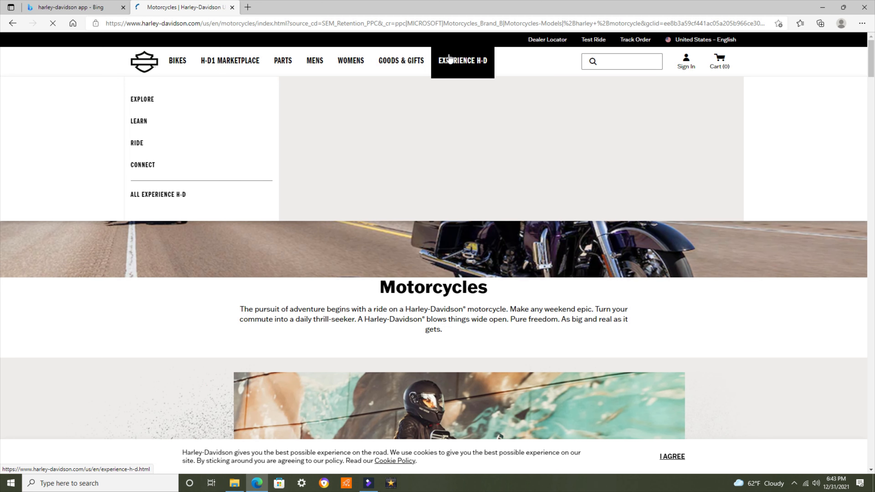
mouse_move(464, 67)
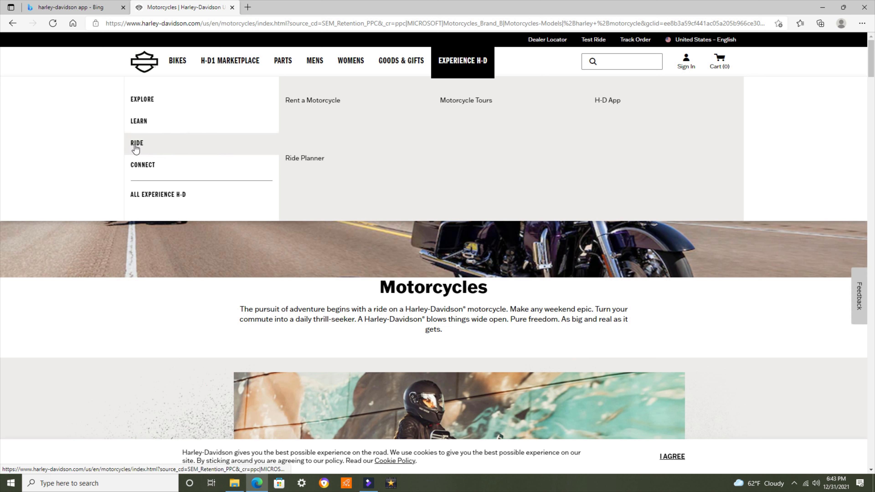
mouse_move(310, 162)
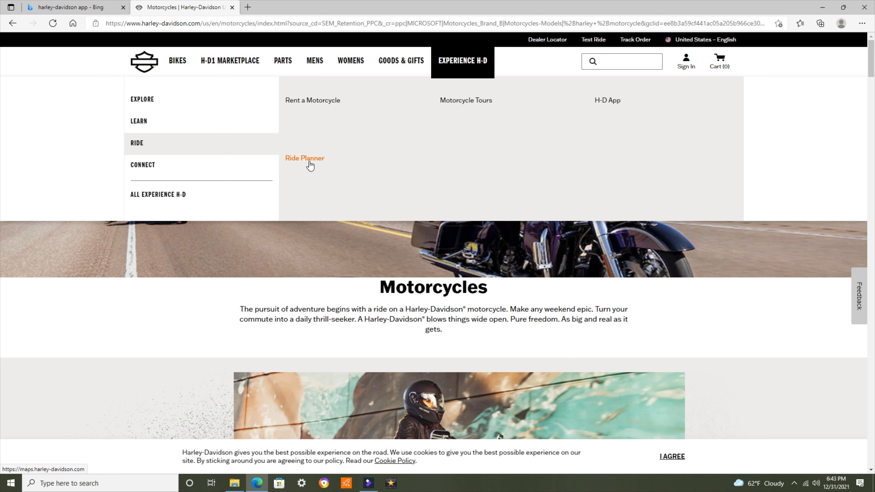
left_click(305, 159)
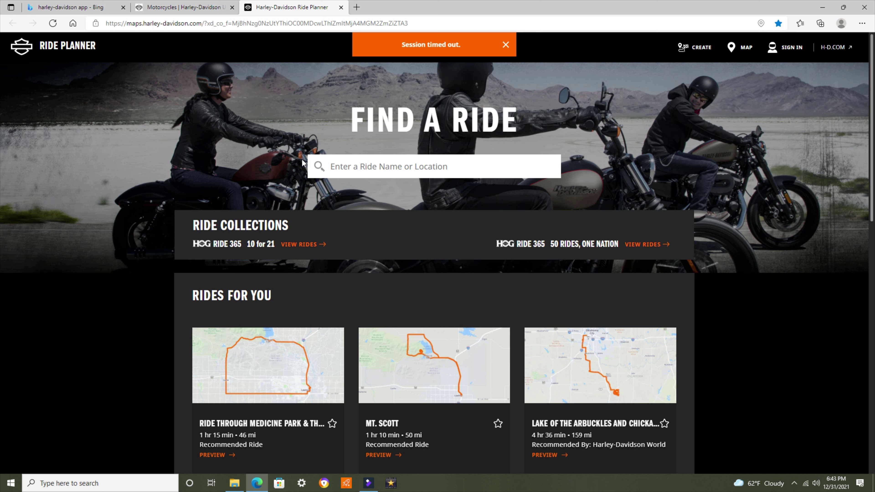
Dismiss the session-timed-out notice and sign in to the rider account.
left_click(505, 44)
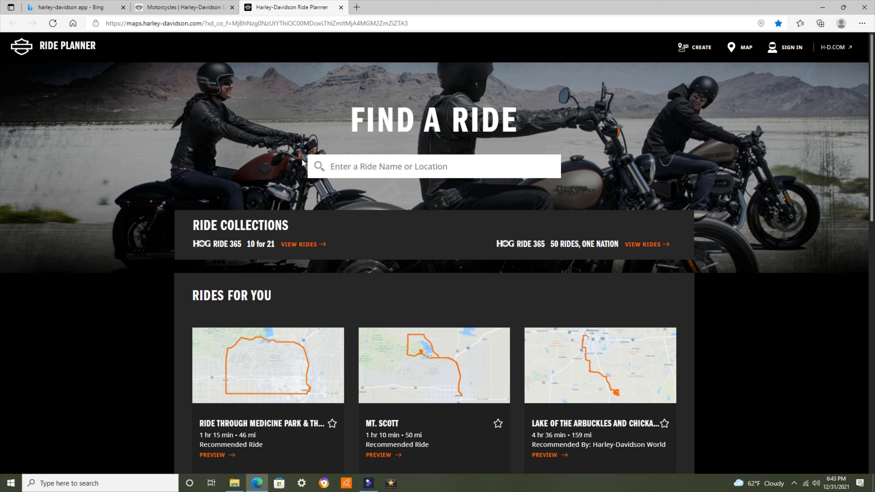
mouse_move(695, 50)
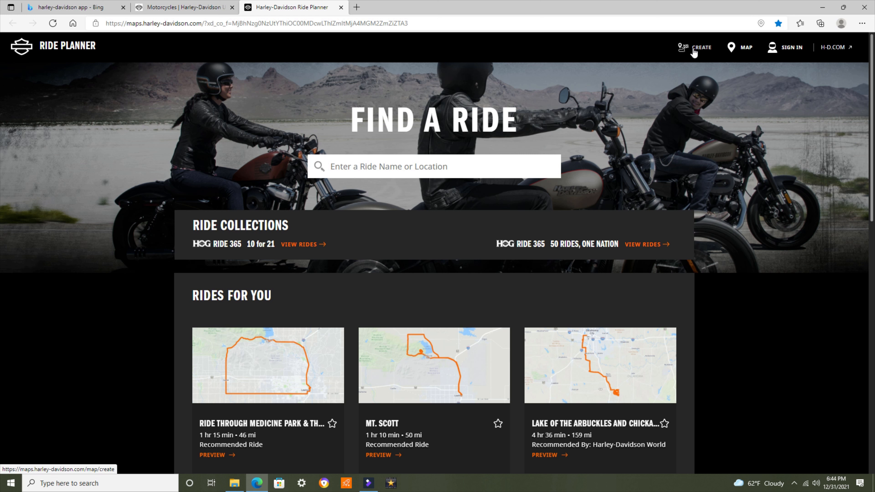
mouse_move(790, 48)
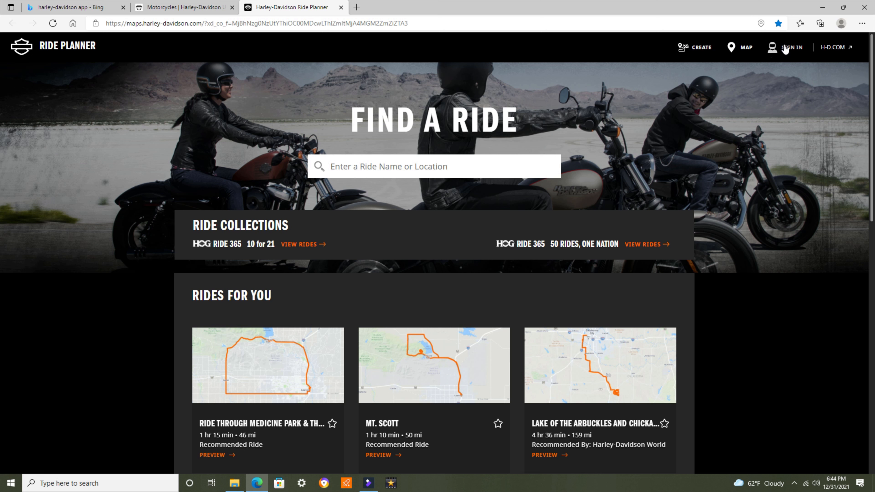
mouse_move(699, 102)
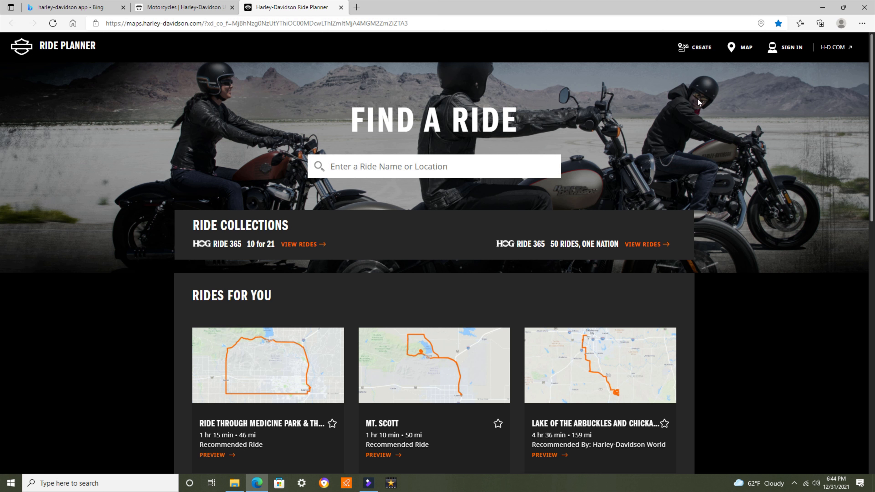
mouse_move(787, 47)
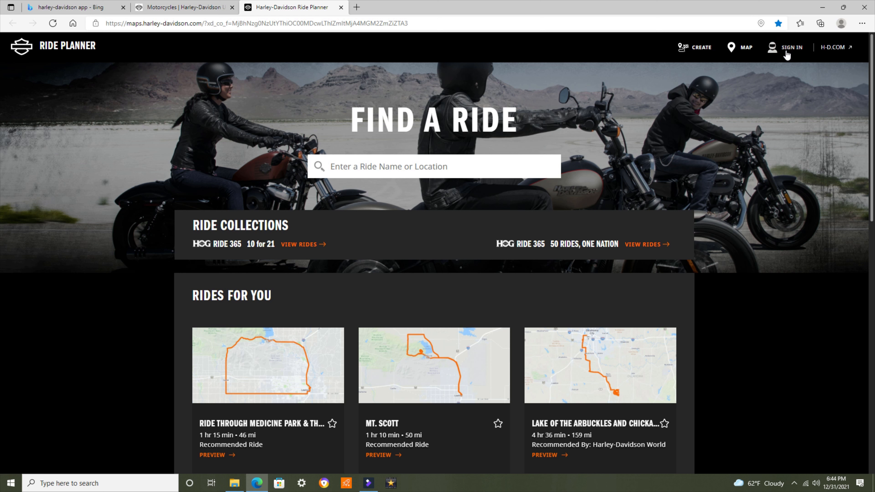
left_click(791, 47)
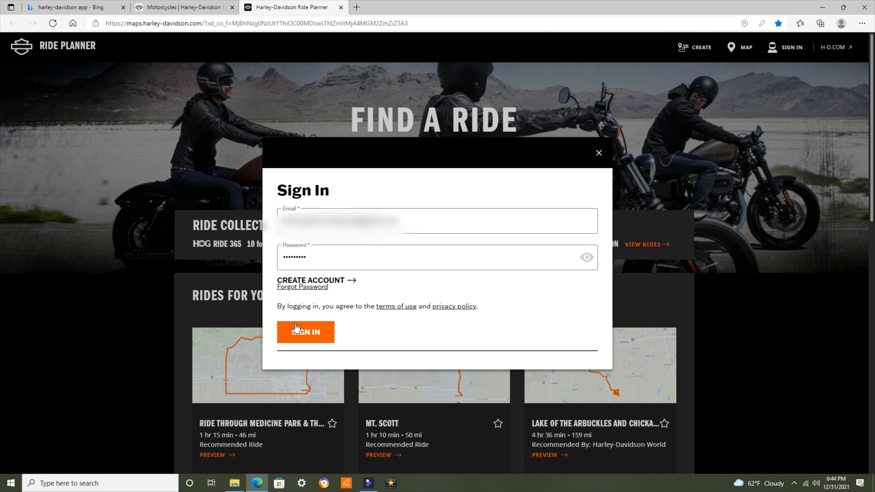
left_click(305, 332)
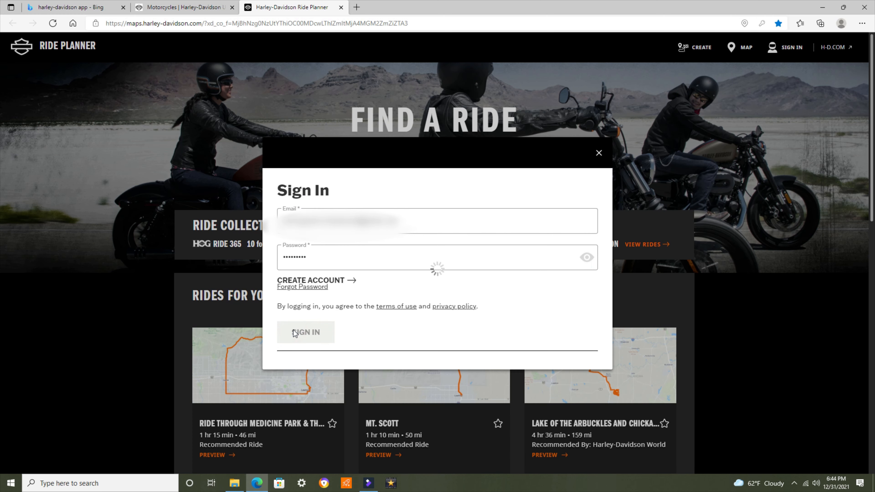
left_click(306, 332)
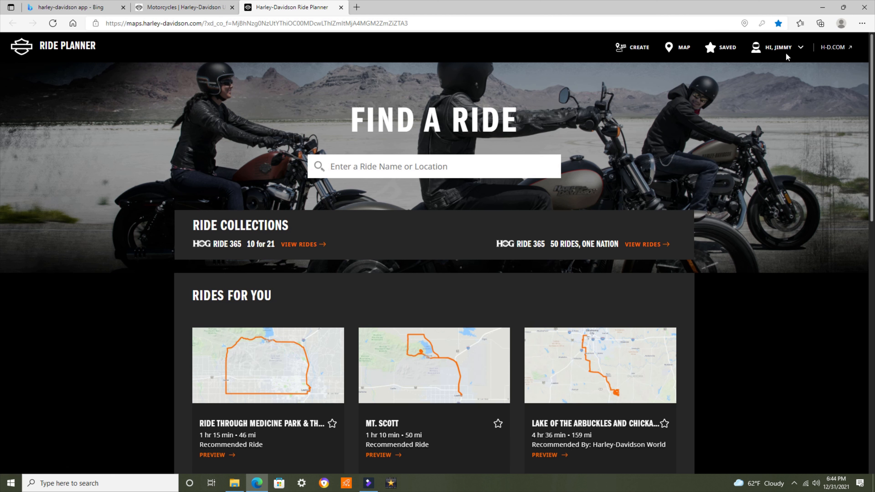
mouse_move(610, 65)
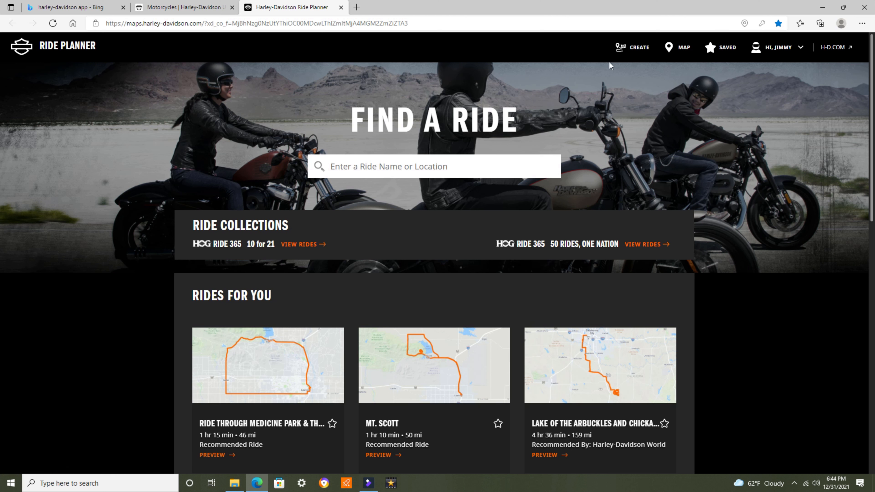
mouse_move(633, 50)
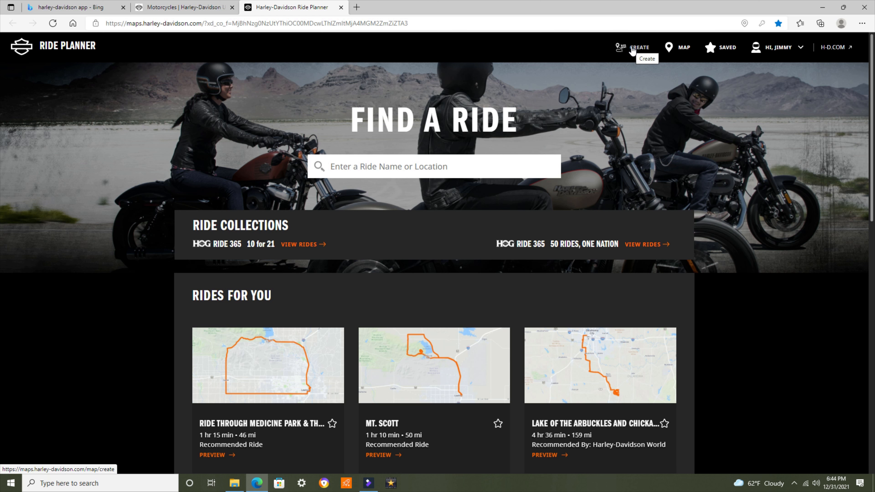
left_click(641, 47)
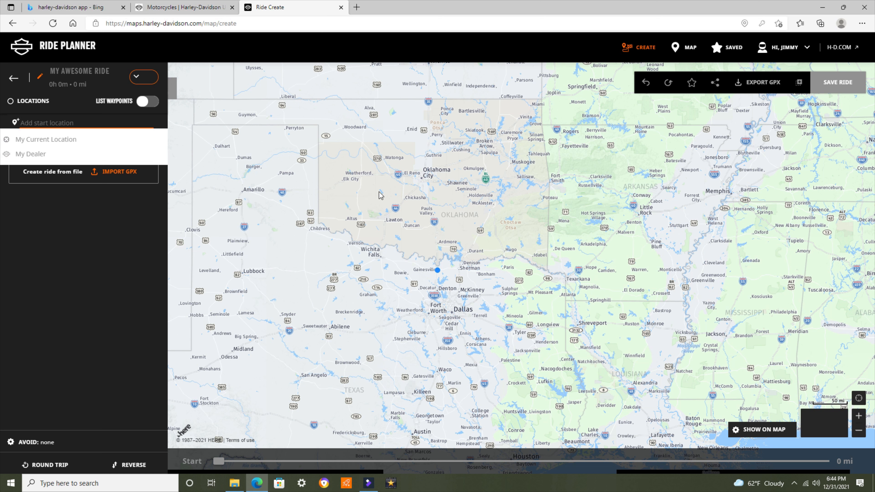
left_click(147, 101)
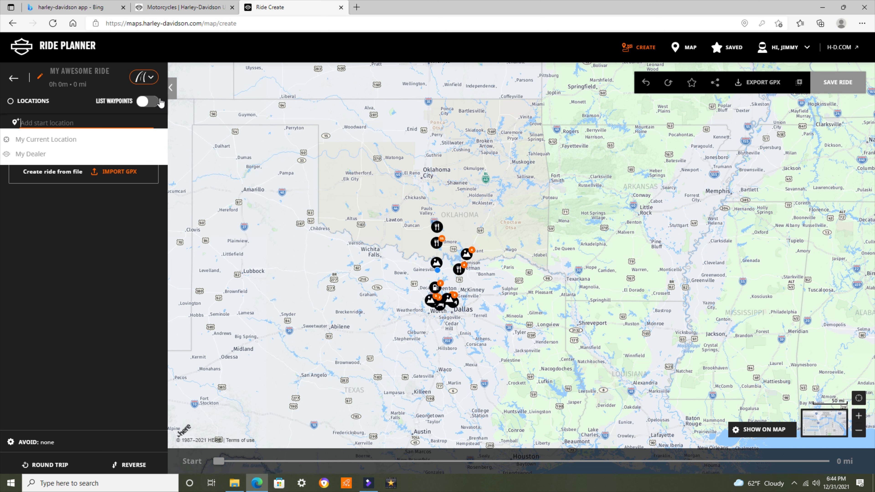
left_click(143, 77)
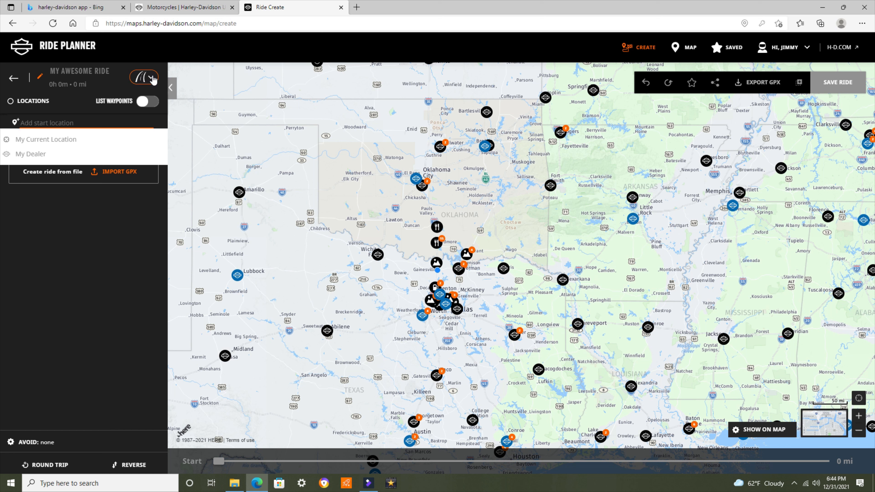
left_click(143, 78)
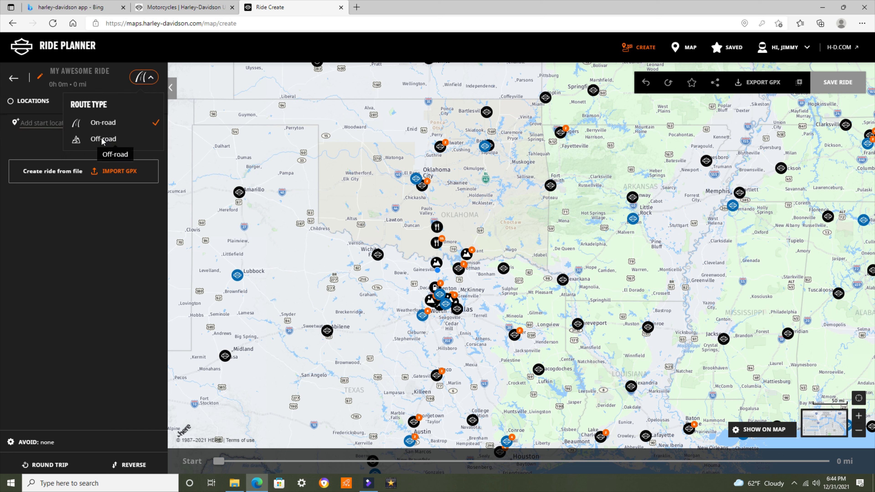
mouse_move(25, 110)
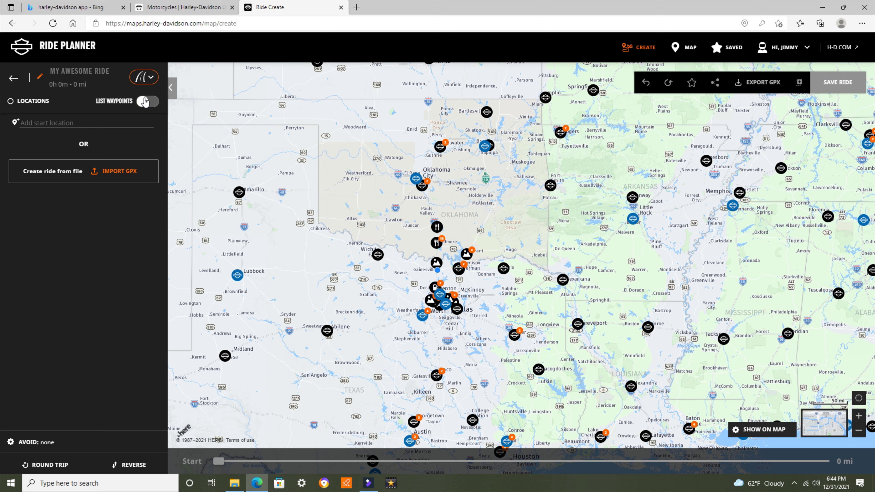
left_click(148, 102)
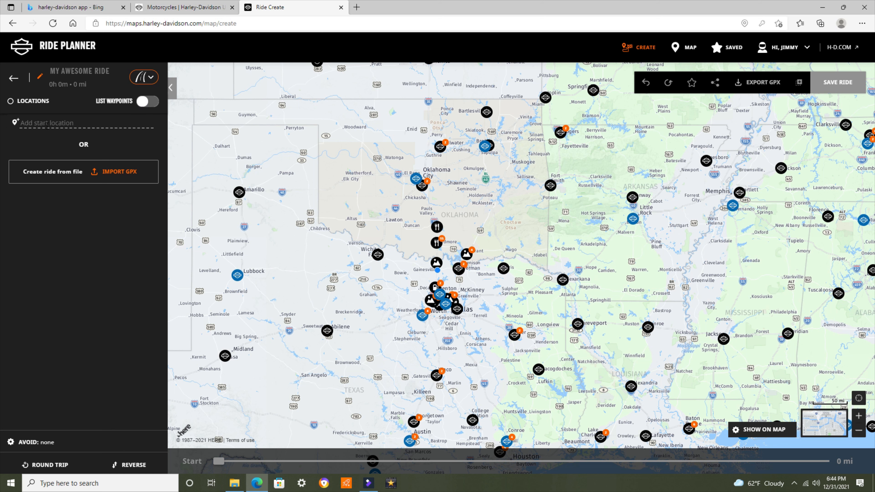
mouse_move(119, 171)
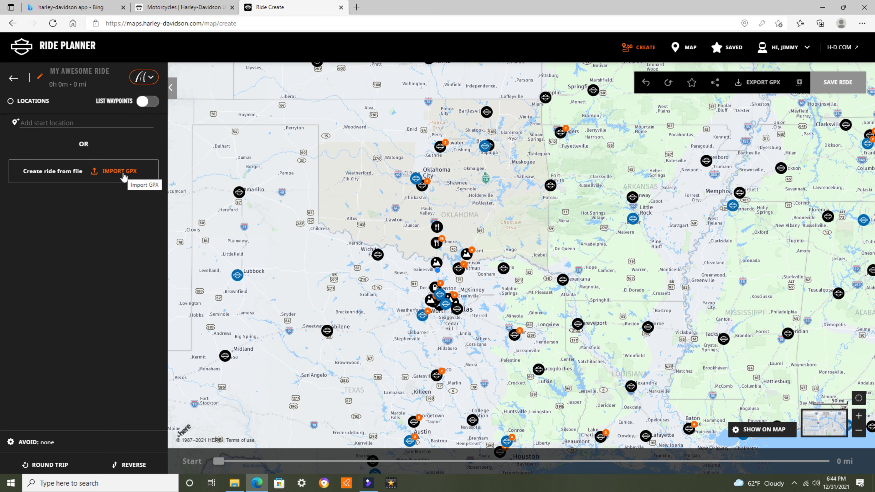
mouse_move(630, 50)
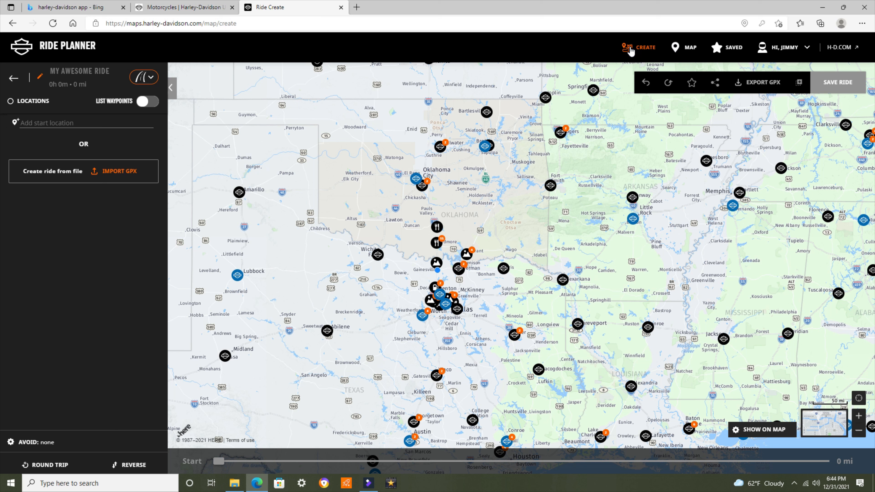
mouse_move(732, 47)
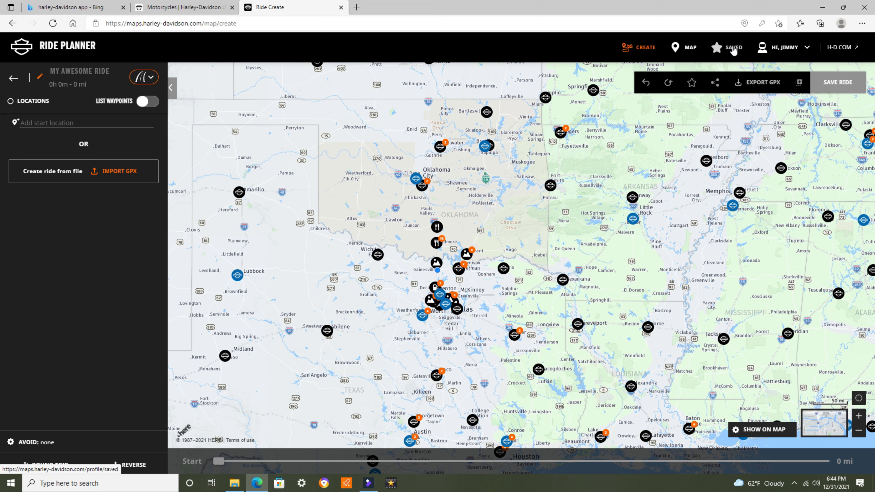
mouse_move(848, 47)
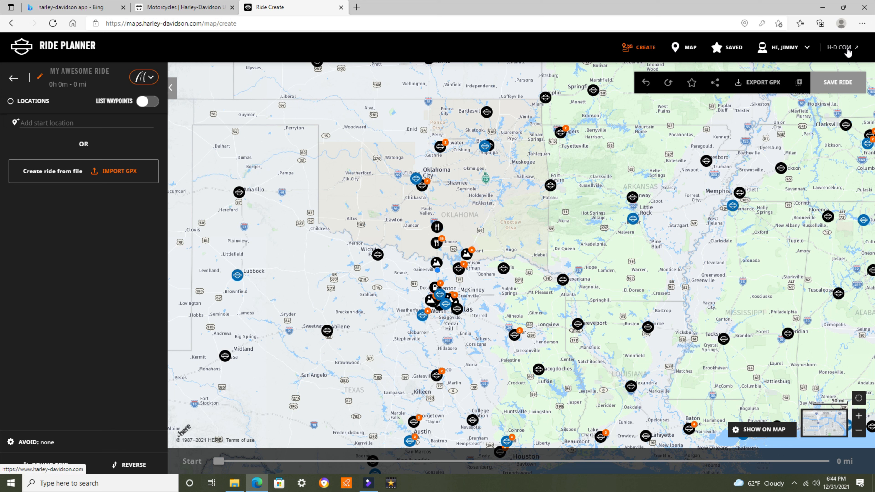
mouse_move(647, 83)
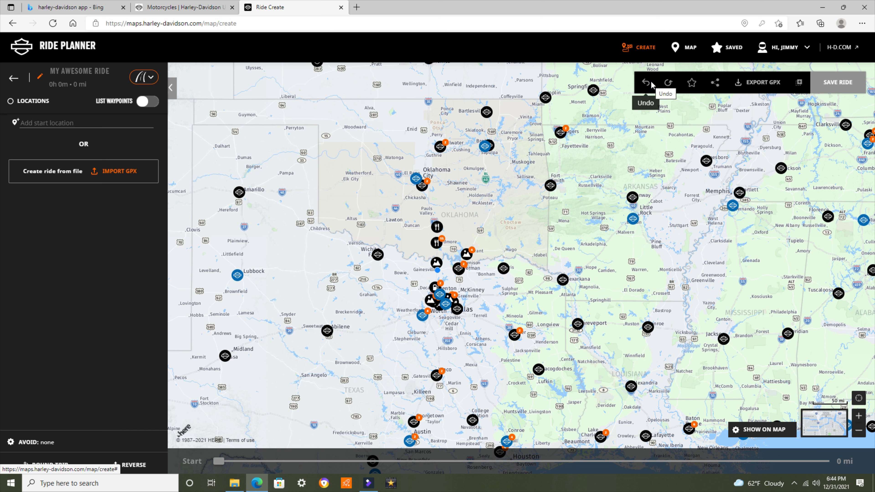
mouse_move(692, 82)
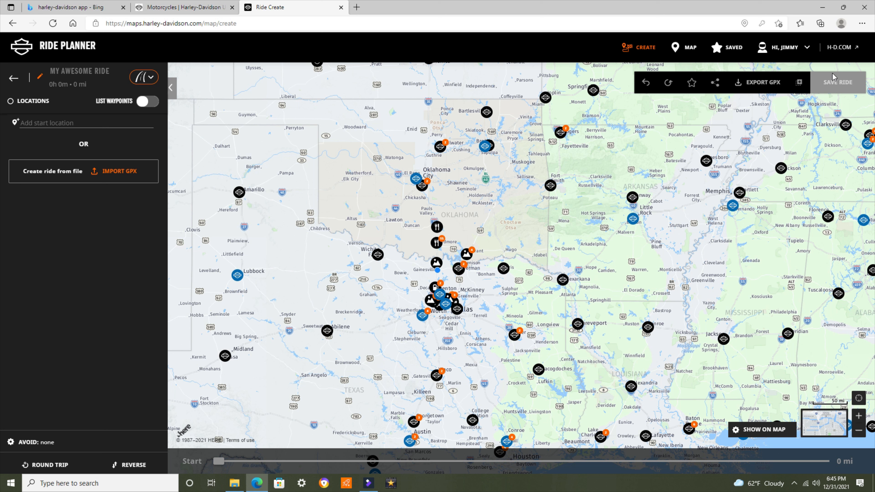
mouse_move(729, 196)
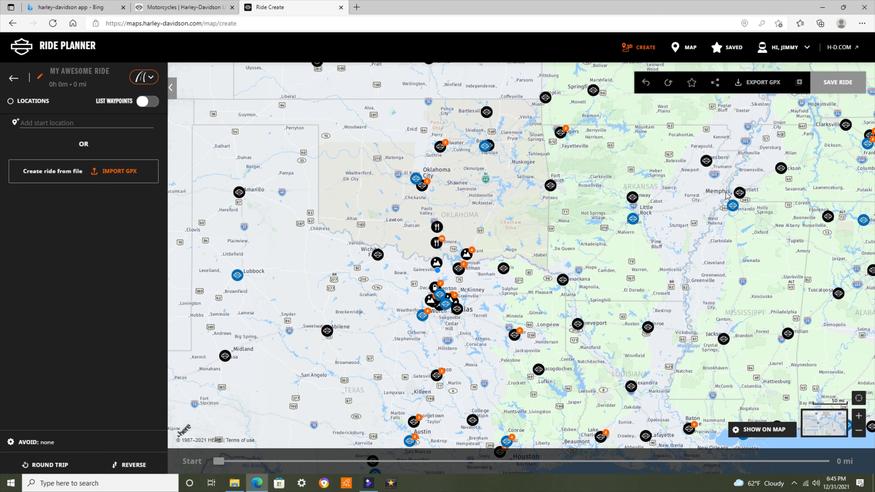
mouse_move(431, 277)
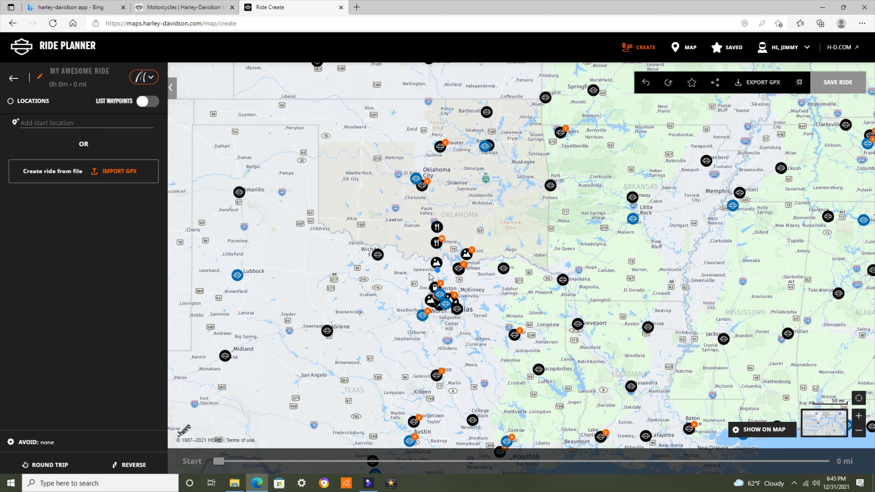
mouse_move(532, 139)
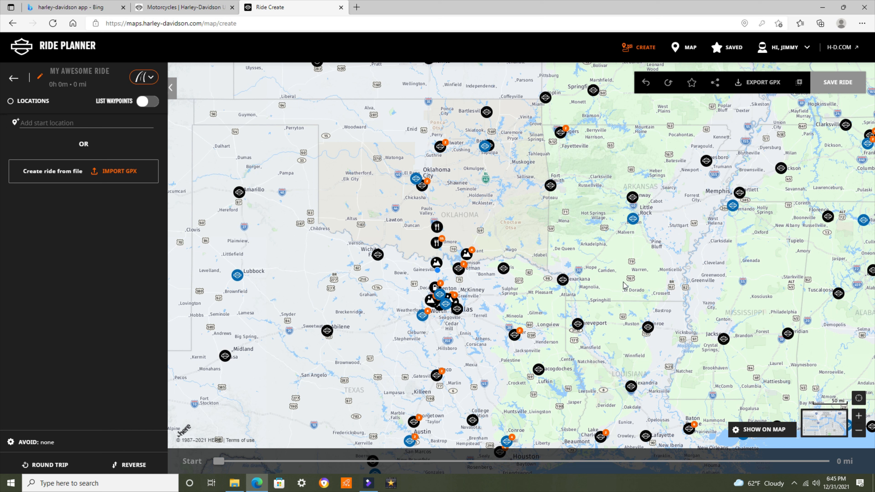
mouse_move(13, 446)
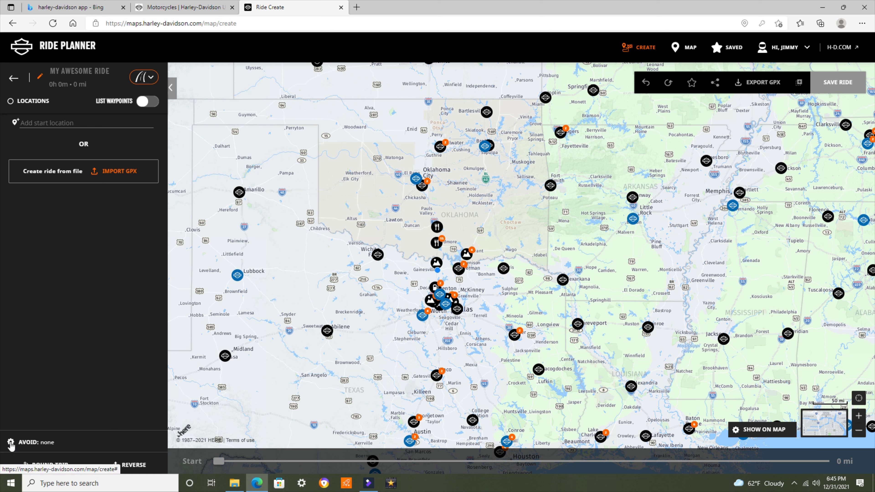
Set the new ride to avoid toll roads and begin entering a start location.
left_click(35, 442)
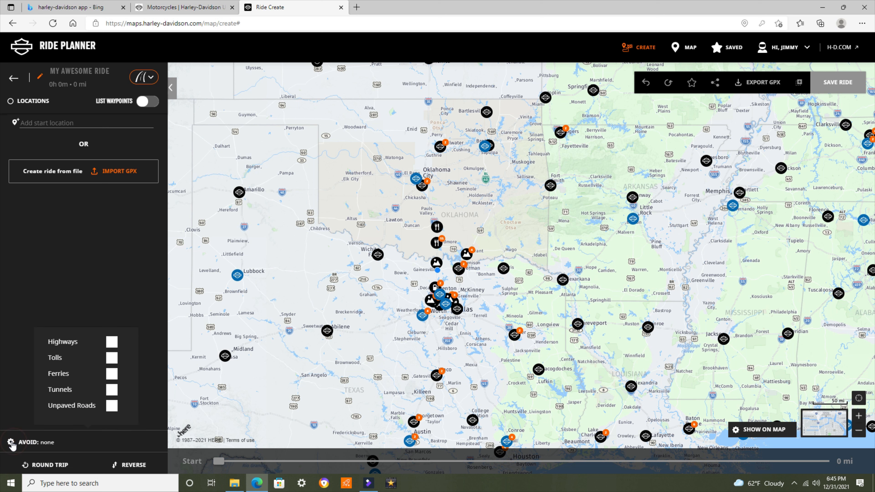
mouse_move(112, 358)
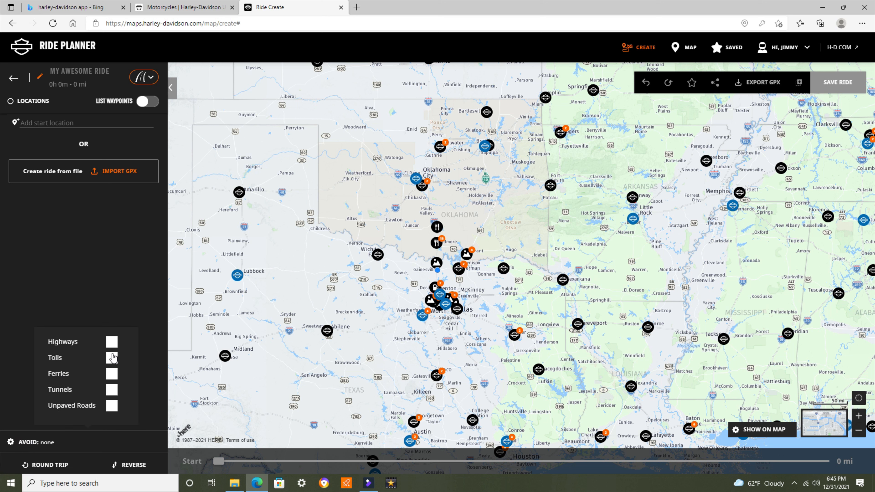
left_click(112, 358)
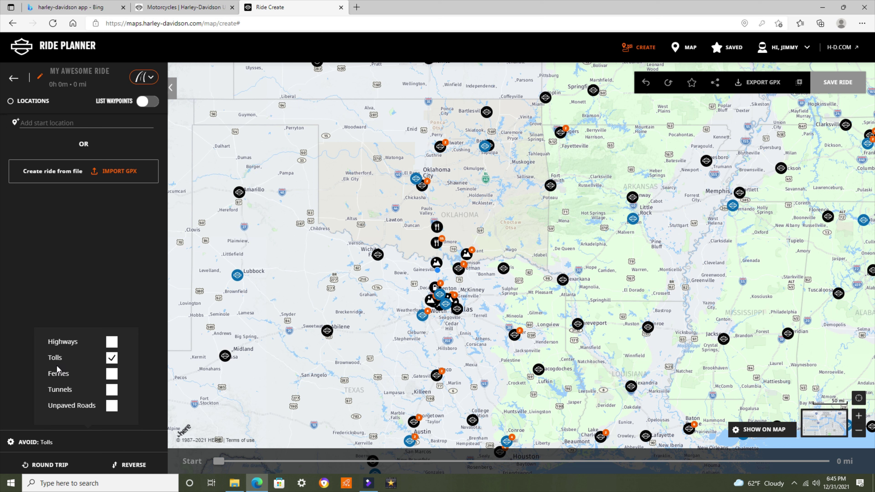
mouse_move(113, 408)
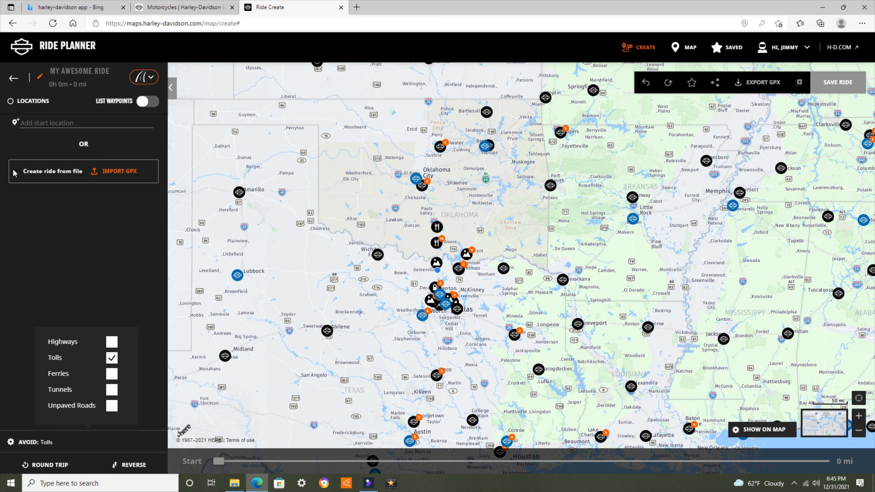
left_click(81, 123)
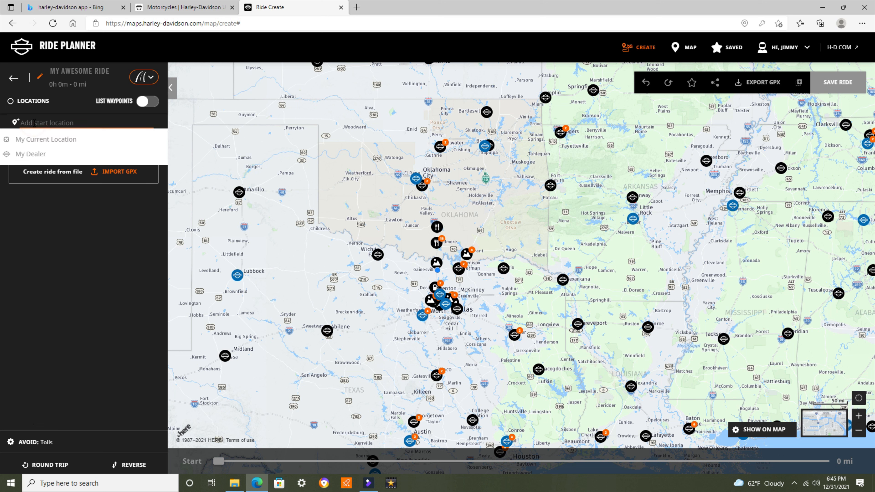
Set the ride's start location to St Jo, Texas.
left_click(56, 122)
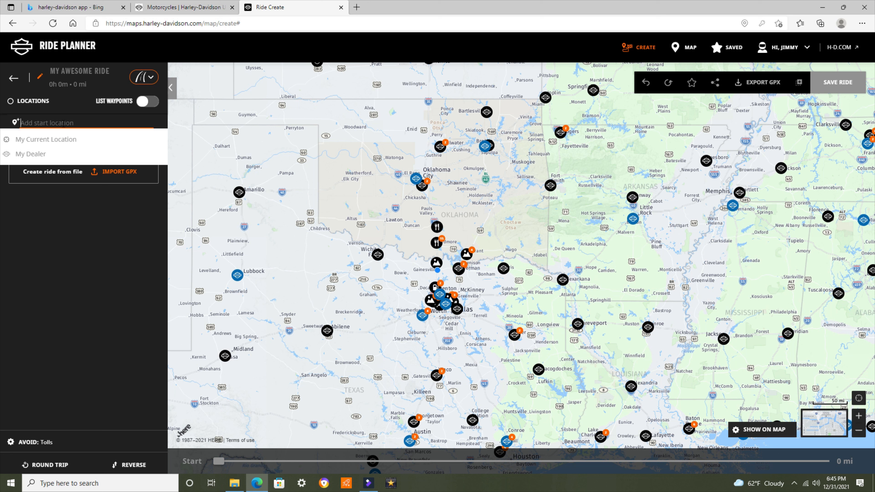
type("St")
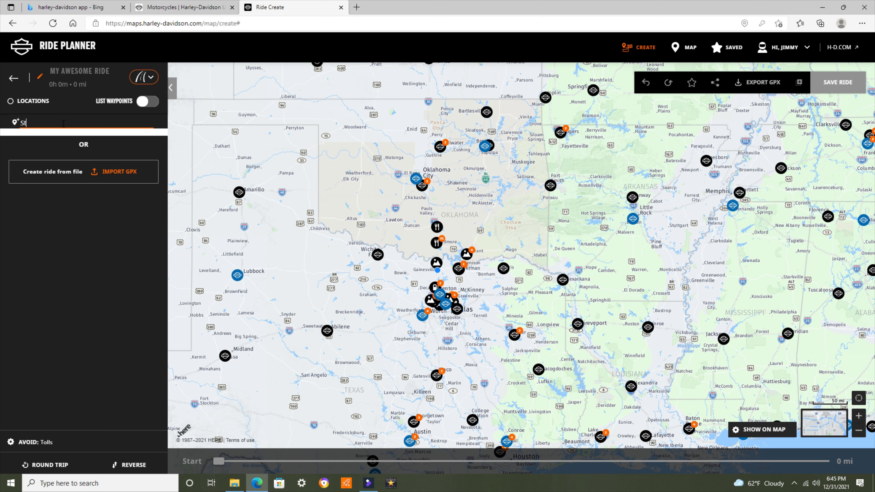
type("Jo")
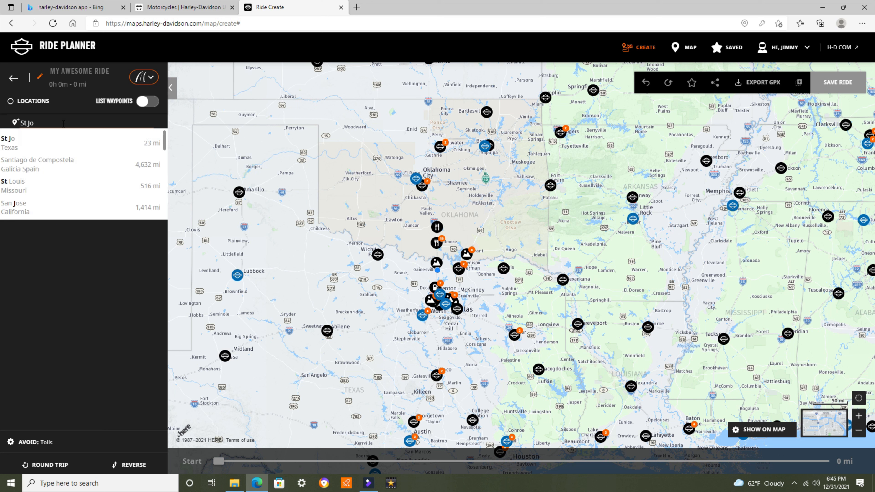
type(", Texas")
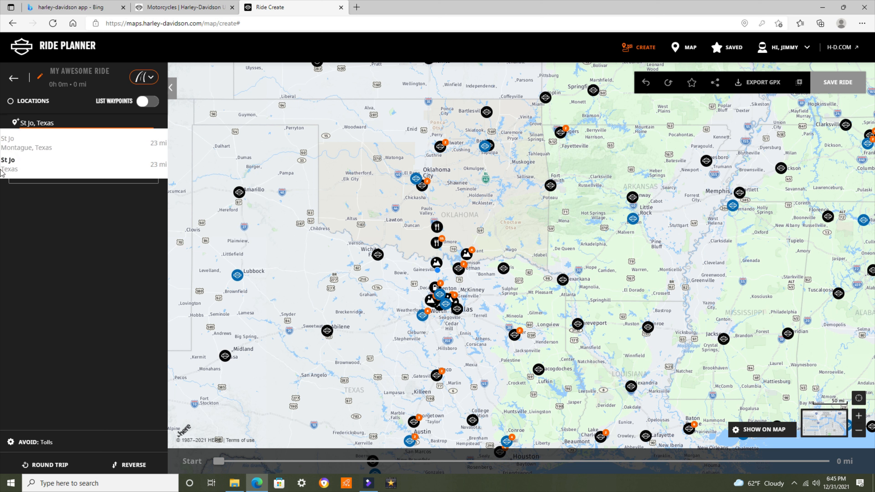
left_click(11, 142)
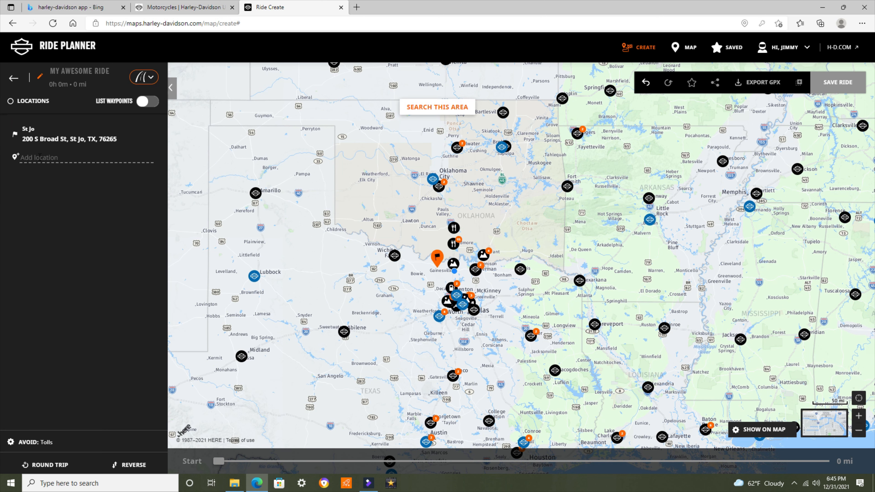
Add Forestburg as the ride's next location.
left_click(40, 158)
type("F")
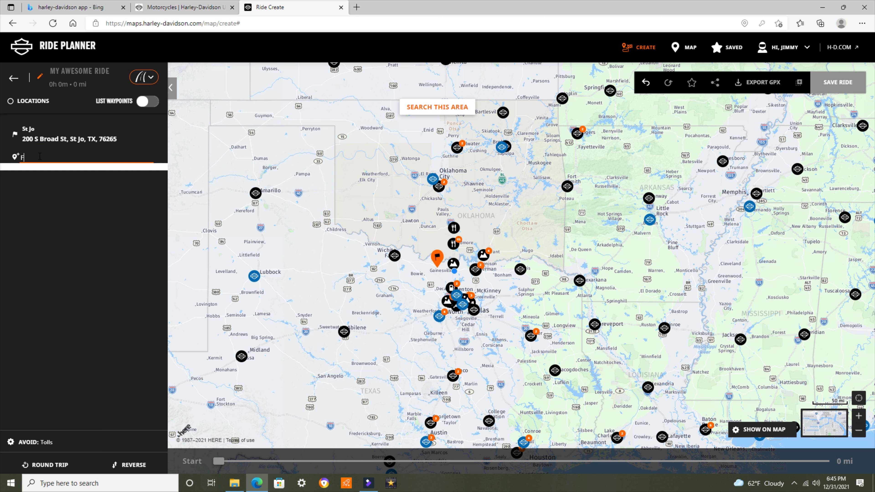
type("orestburg, TX, 76239")
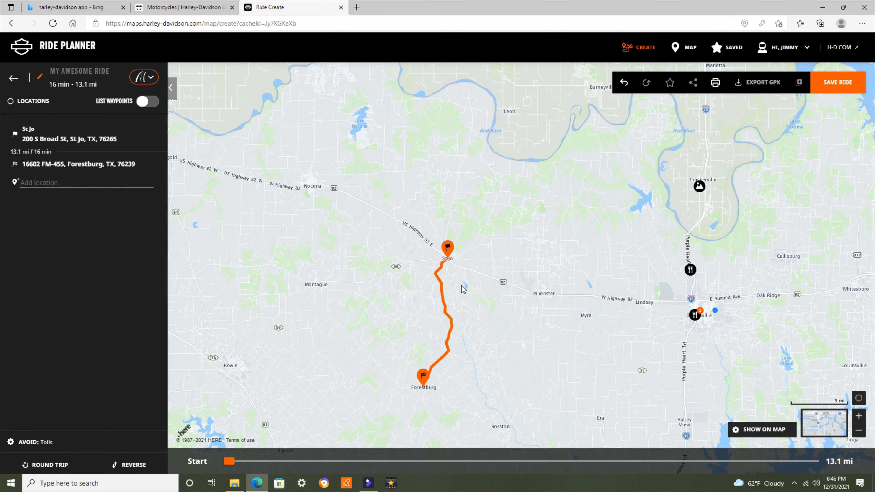
mouse_move(451, 367)
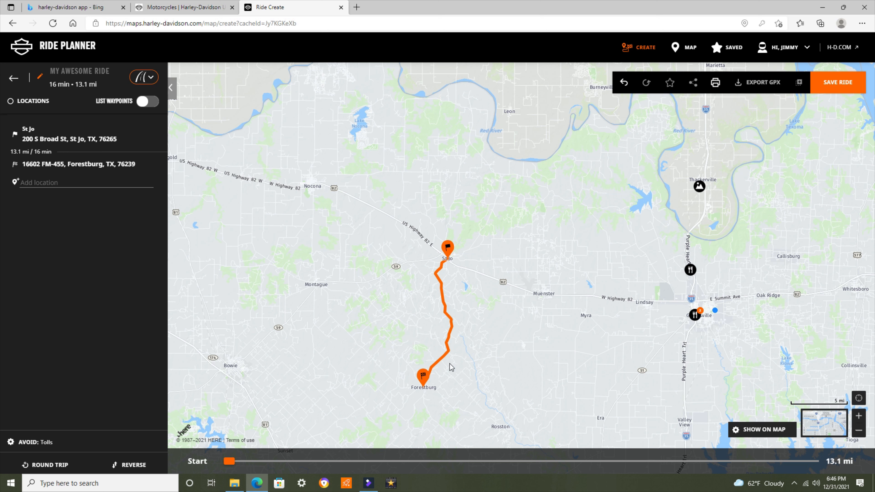
mouse_move(424, 232)
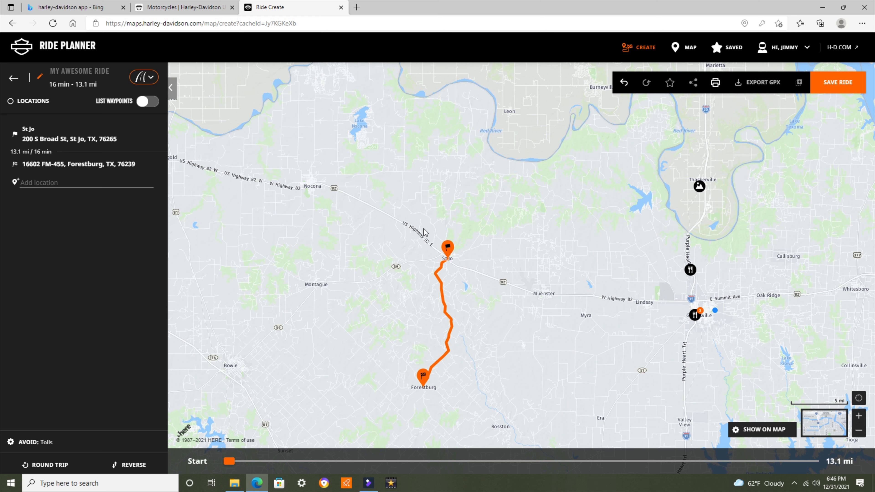
mouse_move(445, 278)
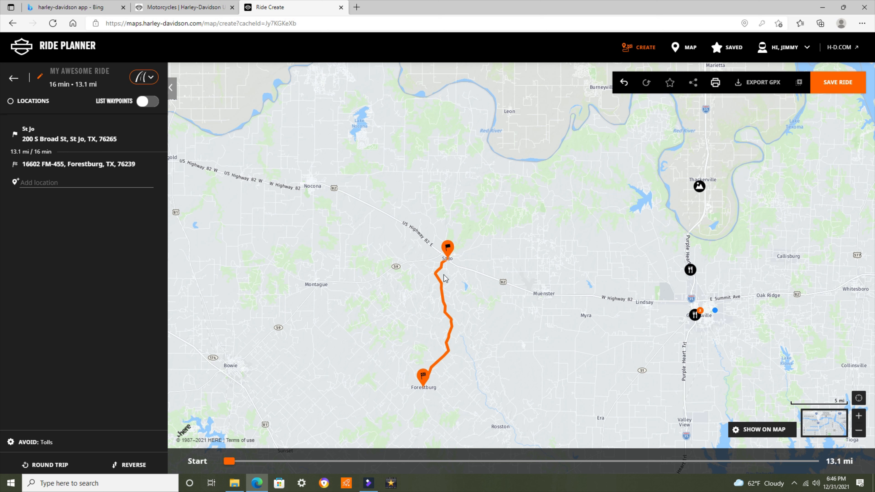
mouse_move(426, 380)
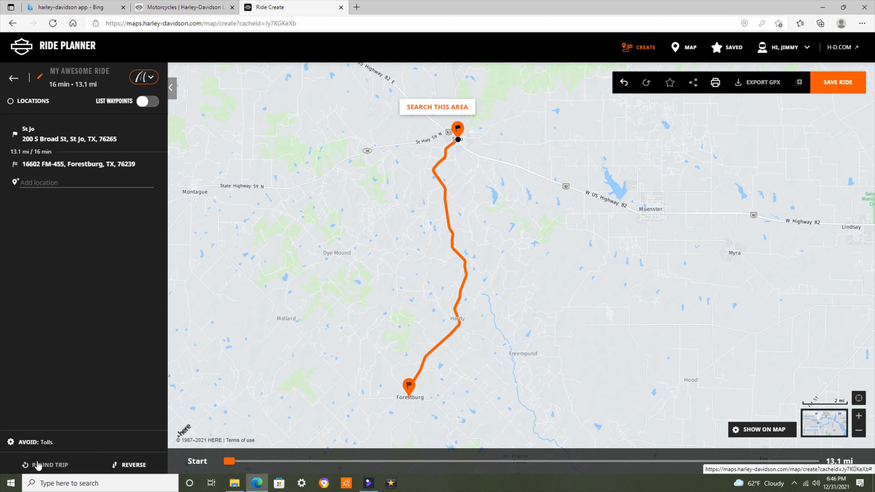
mouse_move(733, 280)
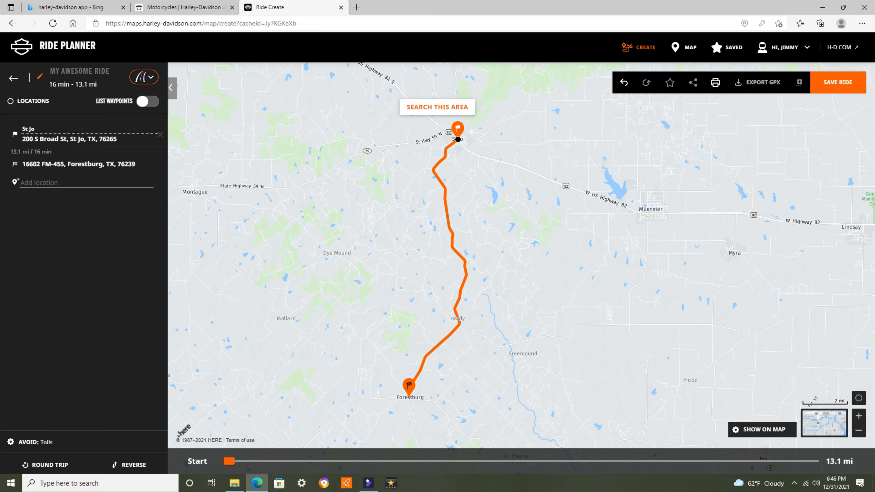
mouse_move(236, 98)
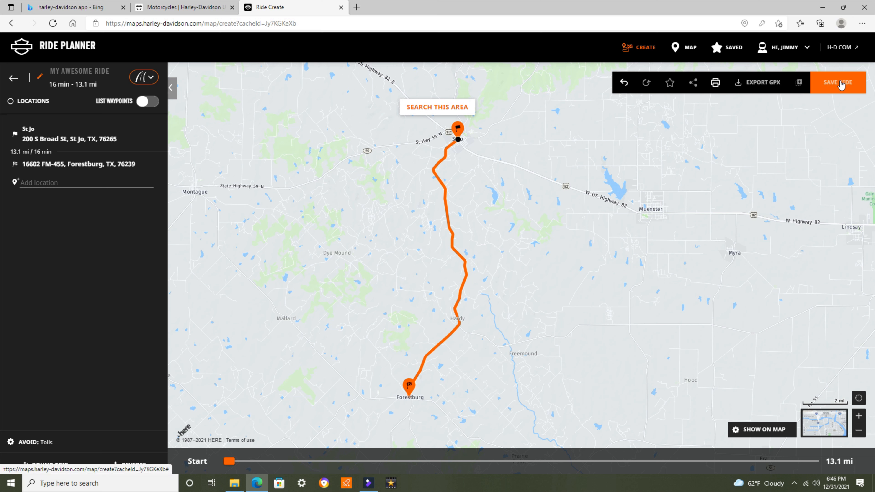
left_click(837, 82)
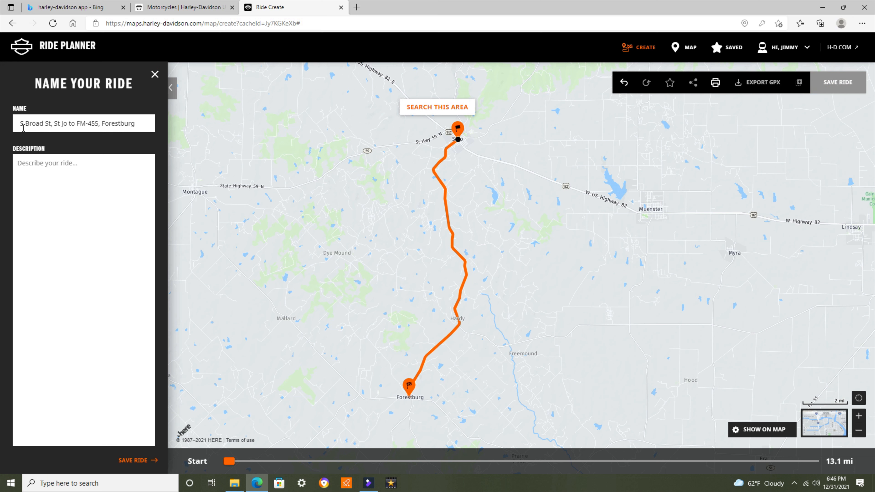
triple_click(83, 123)
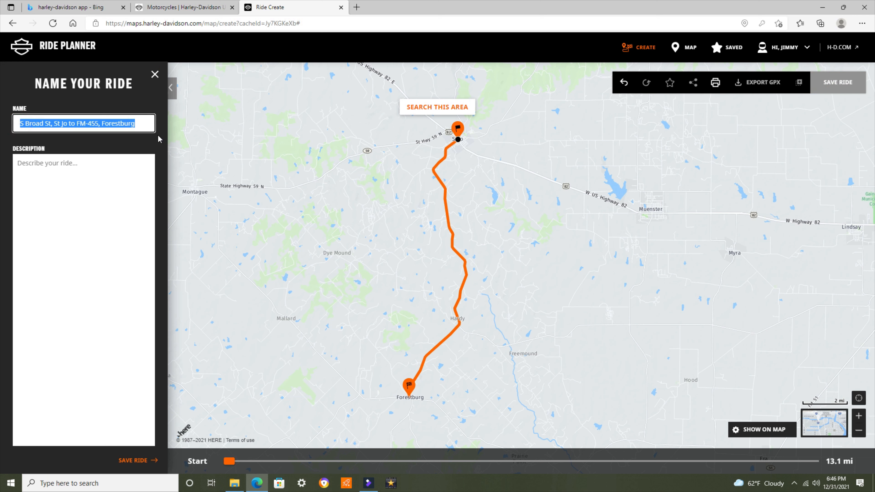
type("St")
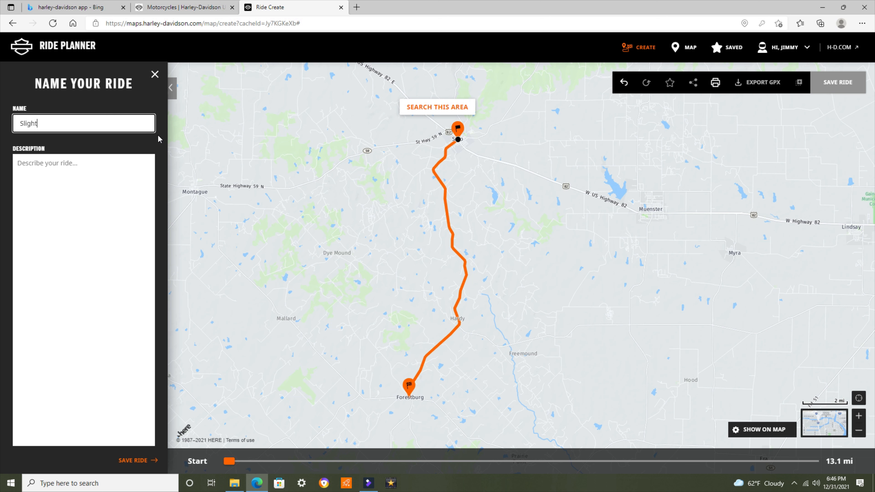
type("Curd")
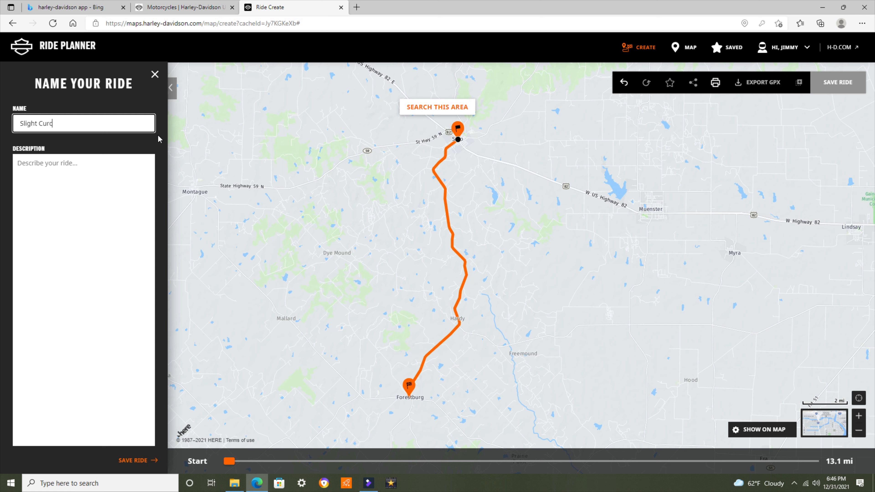
type("es")
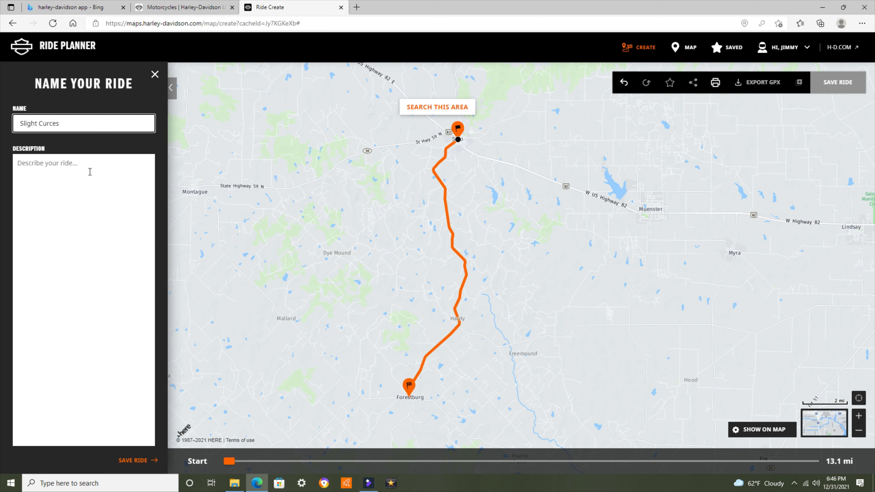
type("s")
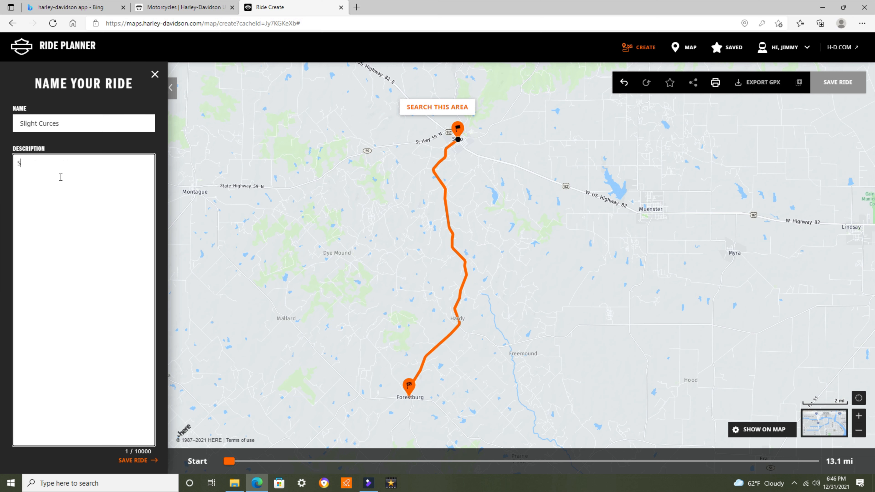
type("undan")
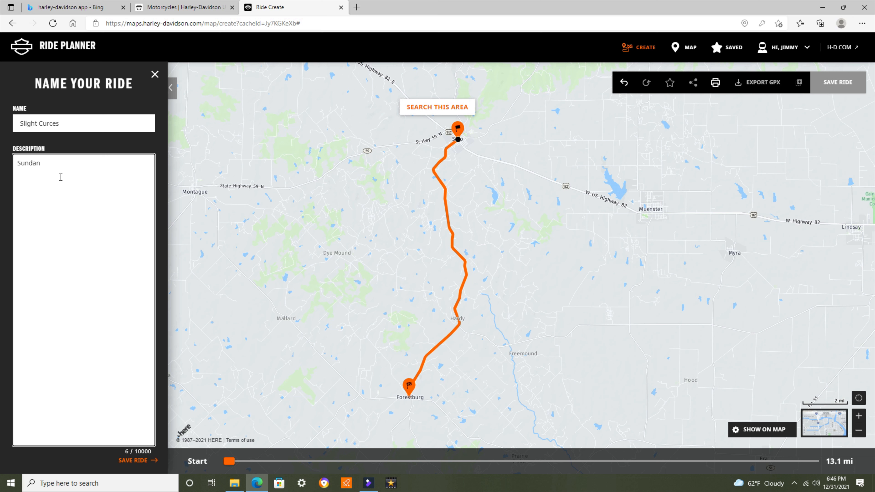
key("Backspace")
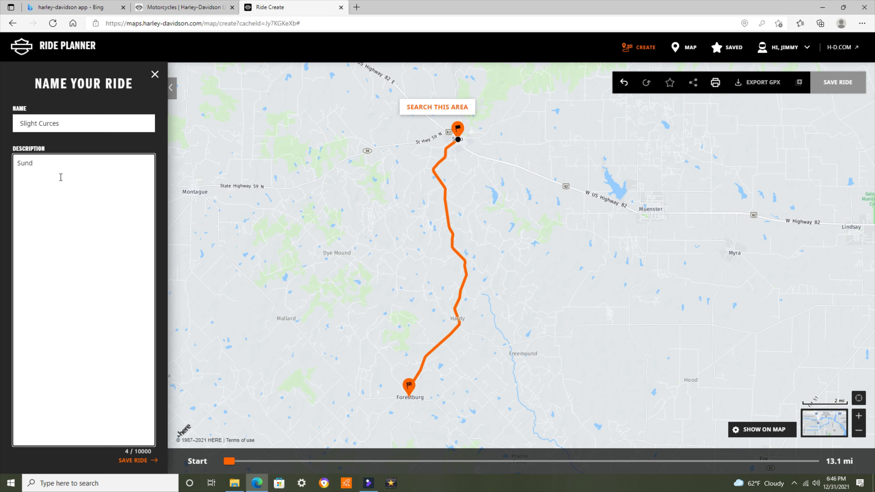
type("ay")
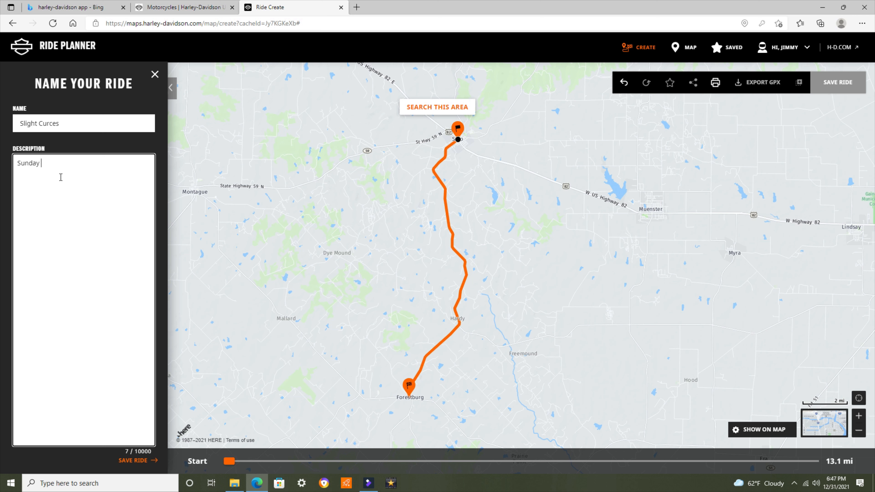
type("Ride")
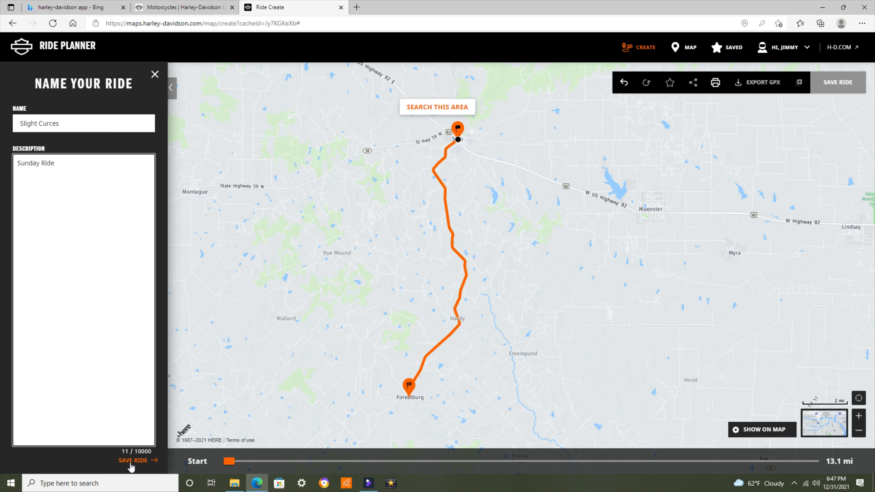
left_click(133, 460)
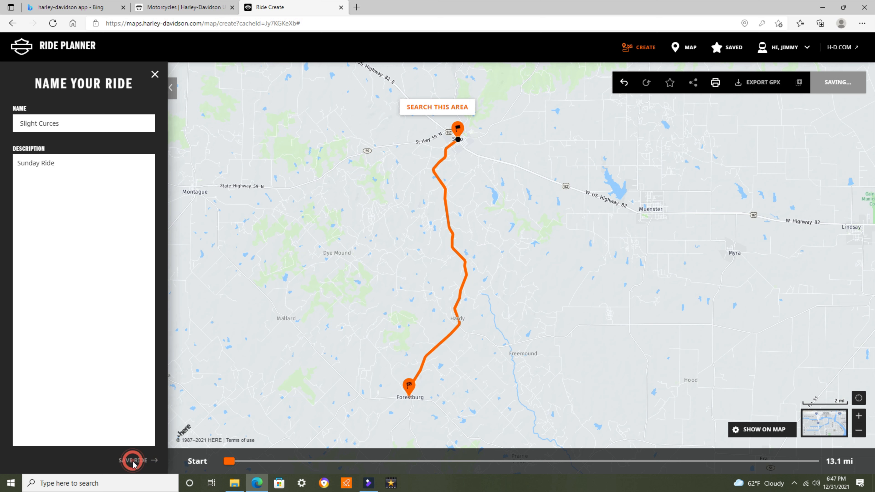
left_click(131, 461)
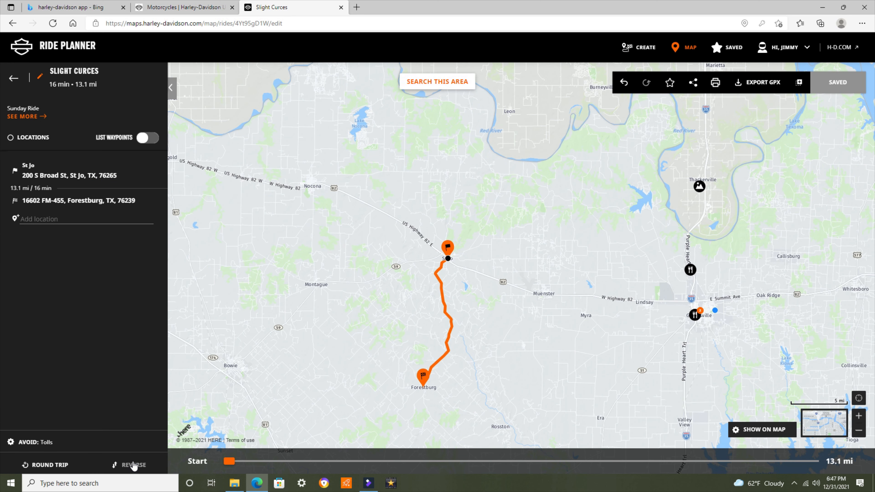
mouse_move(2, 282)
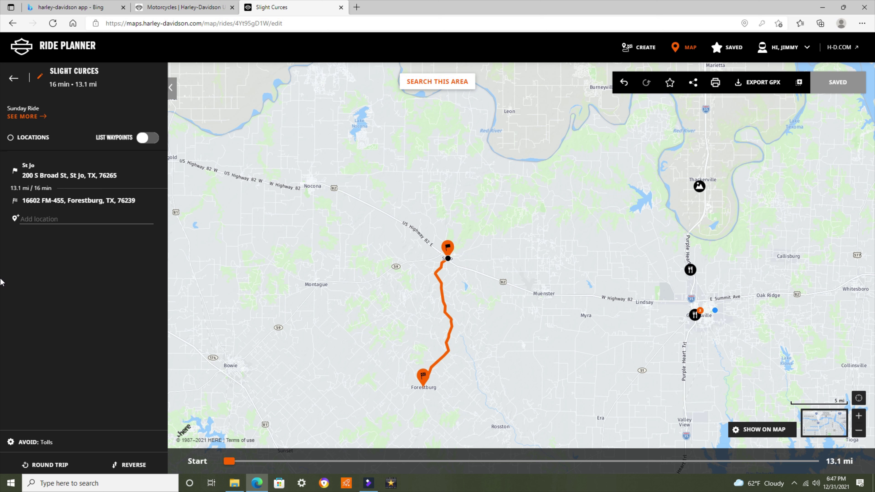
mouse_move(303, 356)
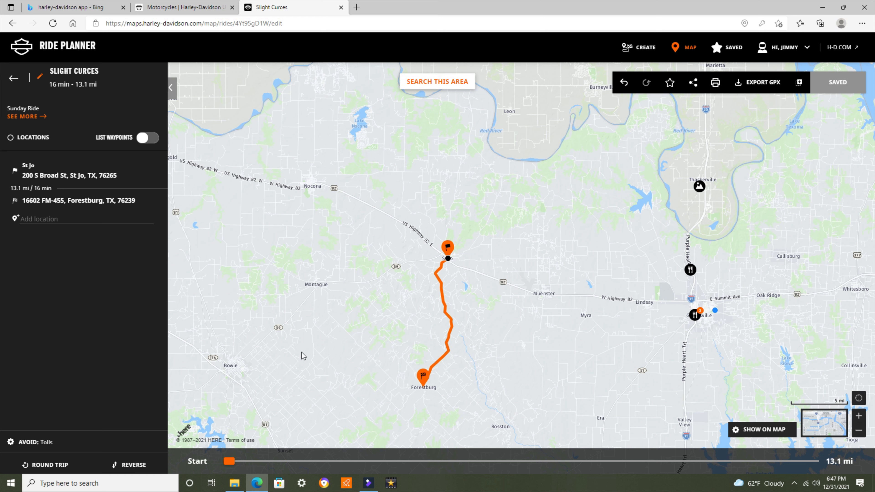
mouse_move(665, 301)
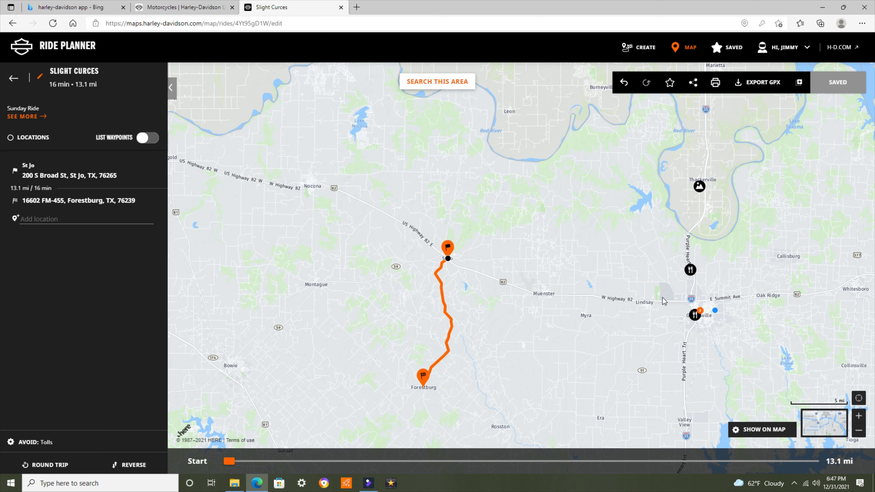
mouse_move(473, 301)
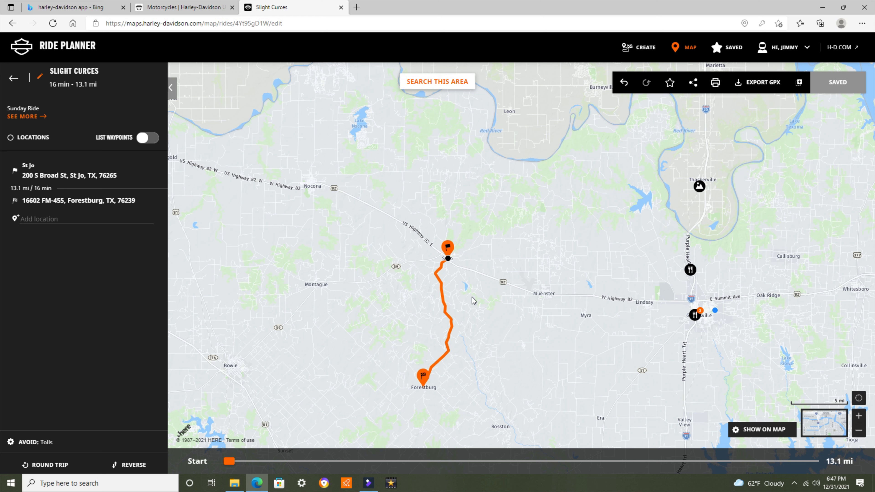
mouse_move(264, 175)
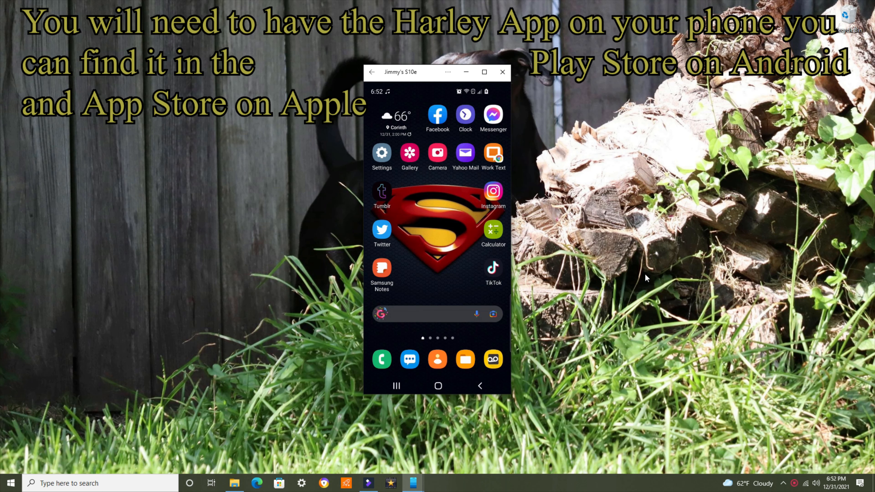
mouse_move(531, 285)
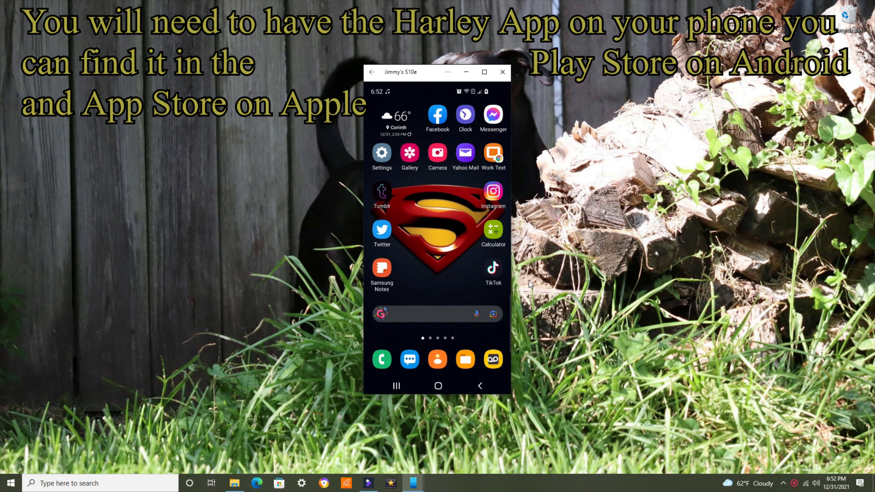
mouse_move(425, 260)
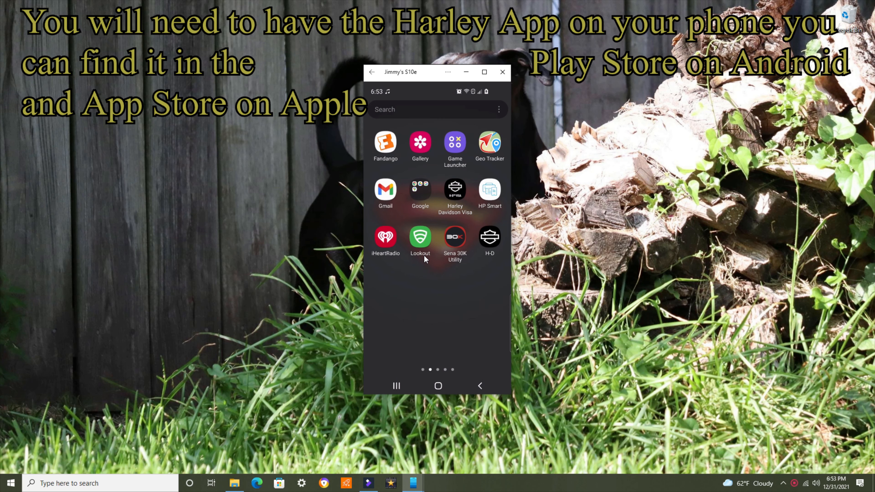
mouse_move(489, 268)
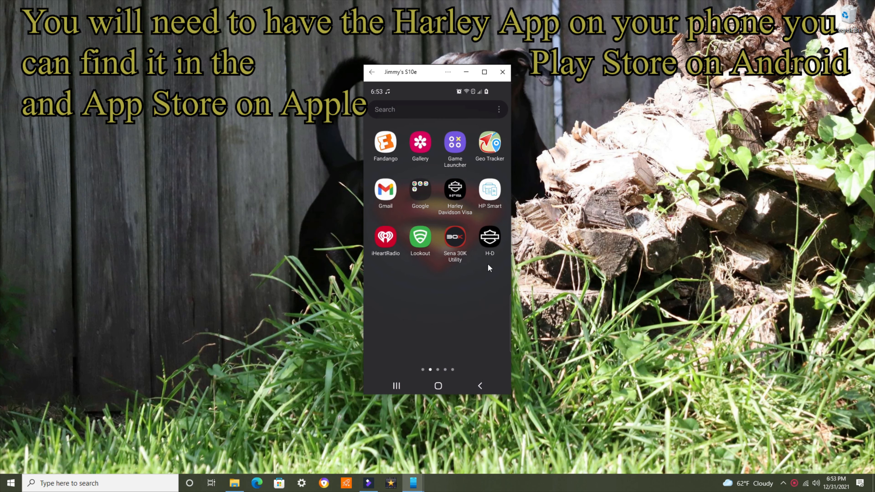
mouse_move(500, 246)
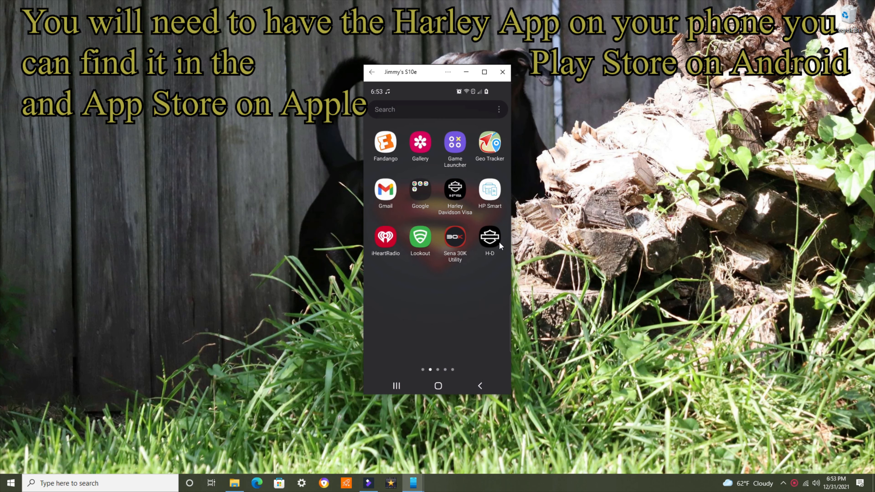
Launch the H-D app on the phone and go to the rider profile page.
left_click(489, 236)
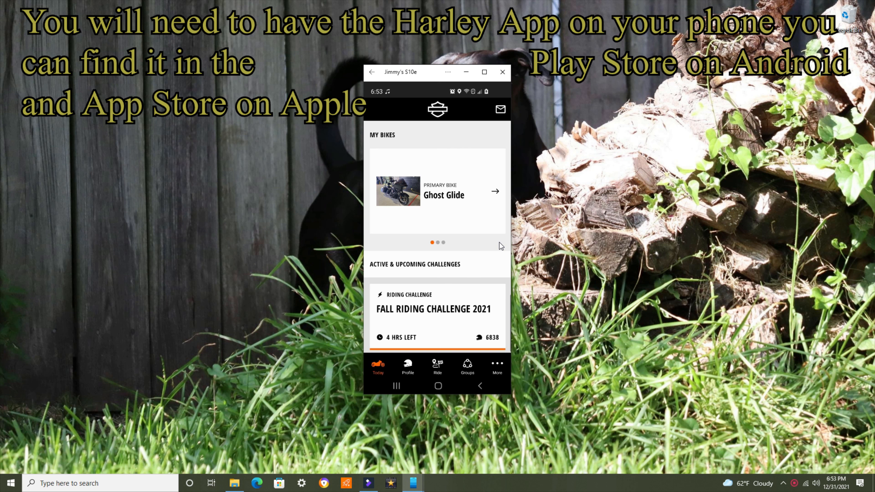
mouse_move(488, 223)
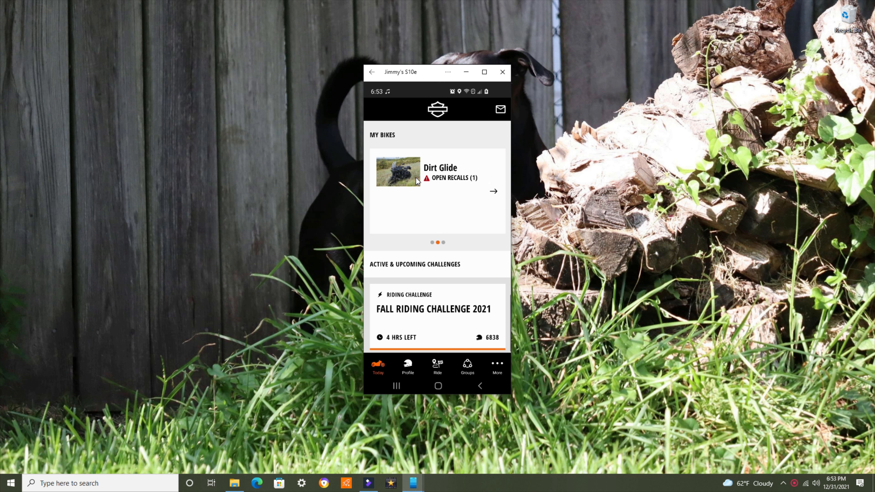
mouse_move(470, 187)
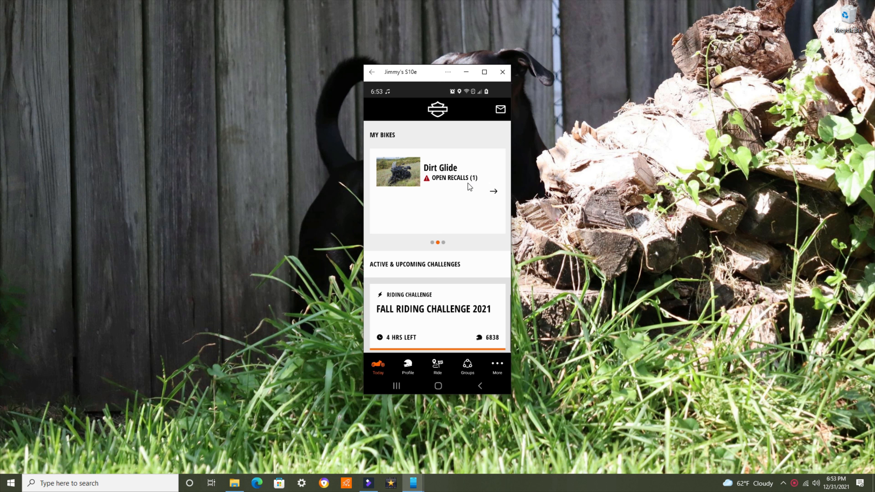
mouse_move(457, 186)
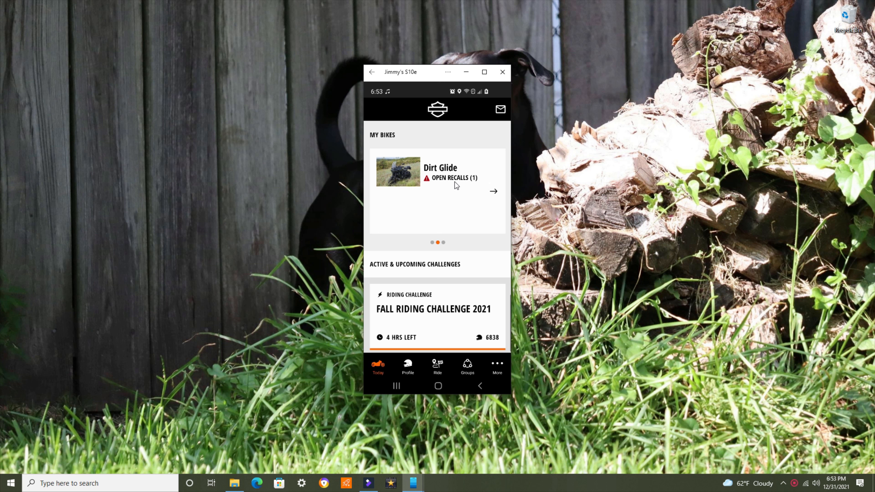
mouse_move(453, 183)
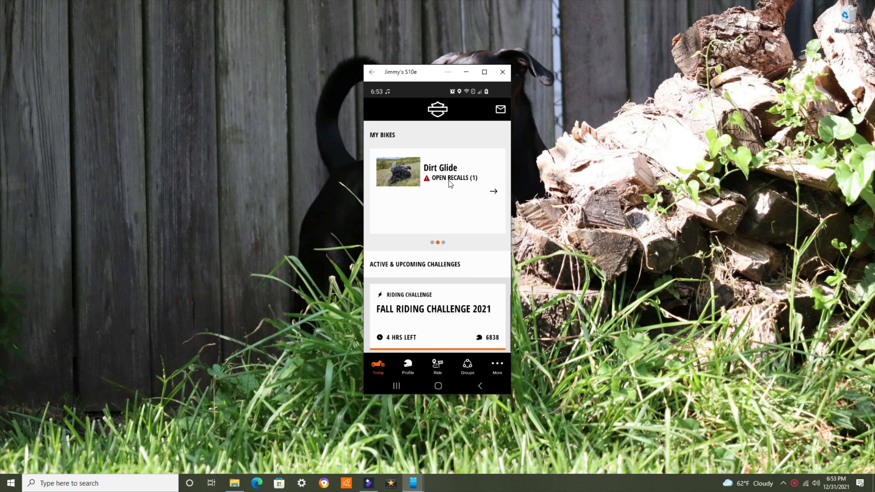
mouse_move(445, 201)
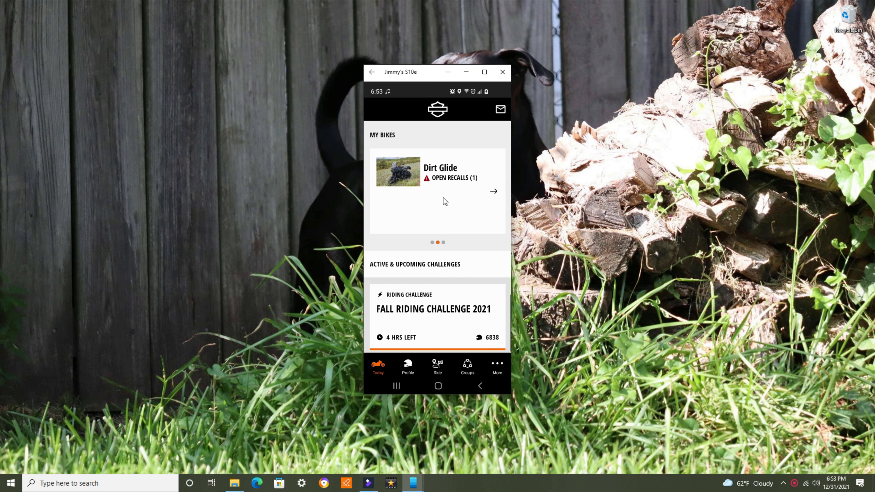
mouse_move(433, 317)
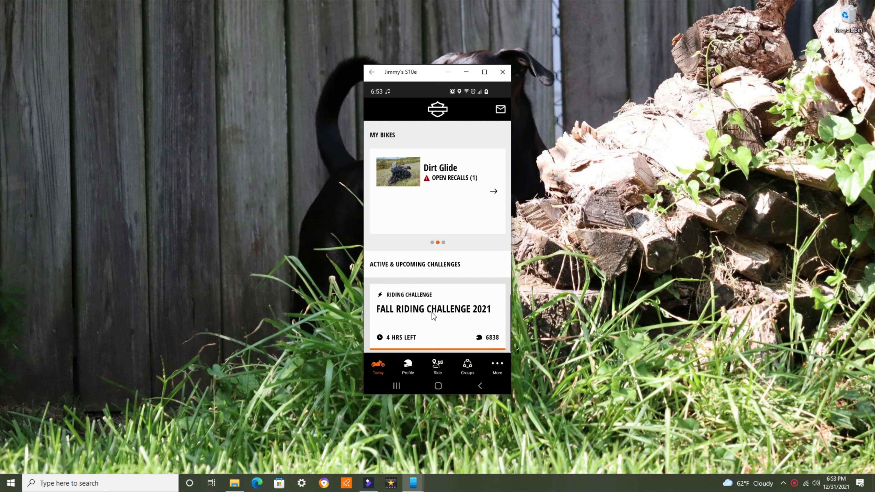
mouse_move(408, 382)
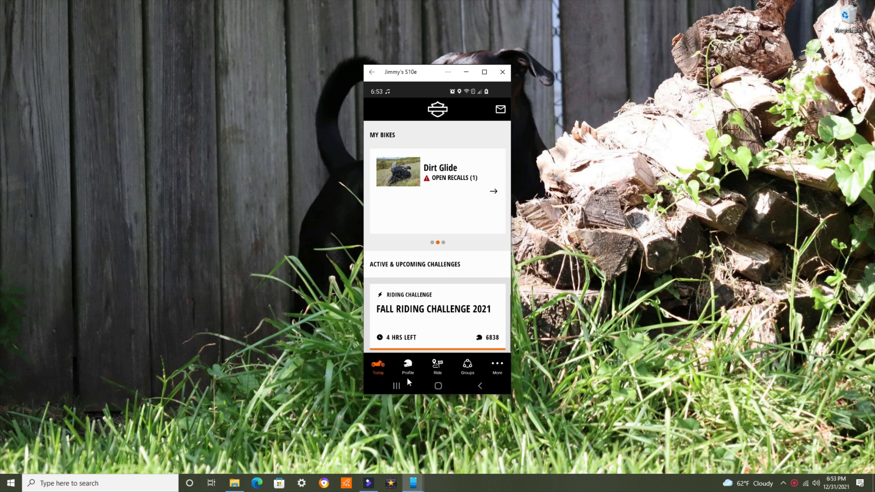
left_click(408, 368)
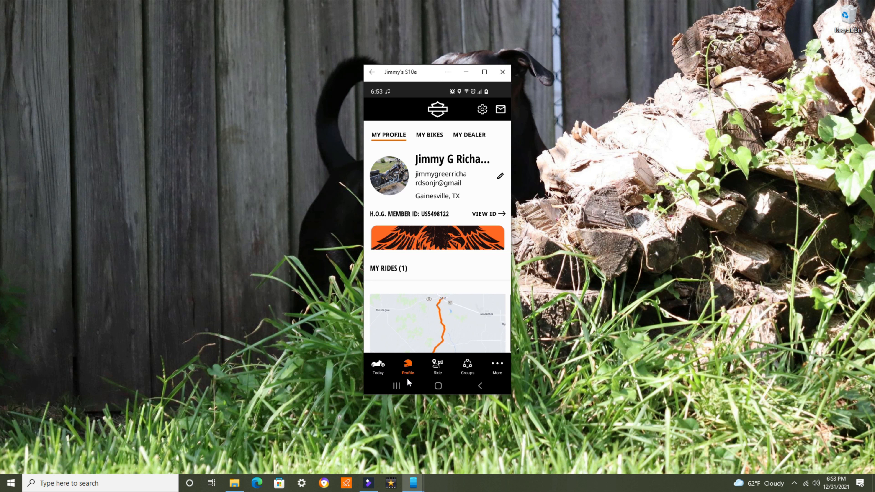
Scroll the profile to My Rides to reveal the synced Slight Curces ride.
scroll("down", 3)
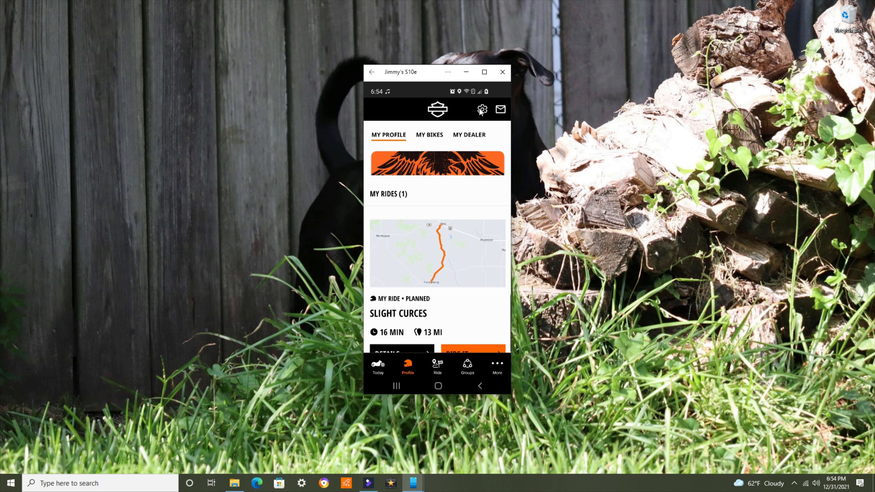
Go to Settings and show the Offline Maps page with the downloaded Texas map.
left_click(482, 109)
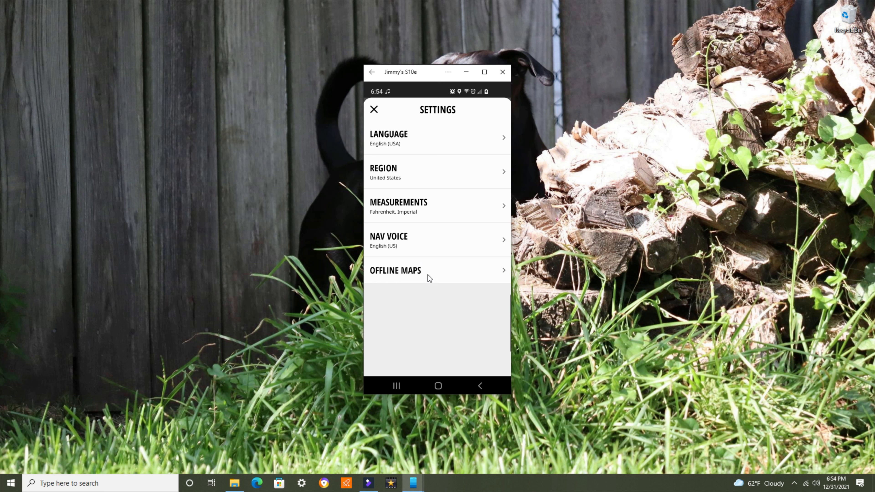
mouse_move(431, 279)
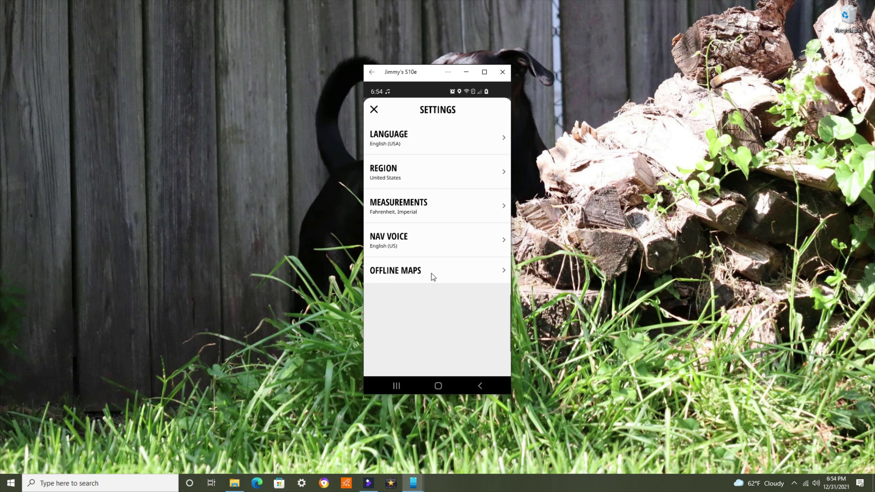
left_click(395, 271)
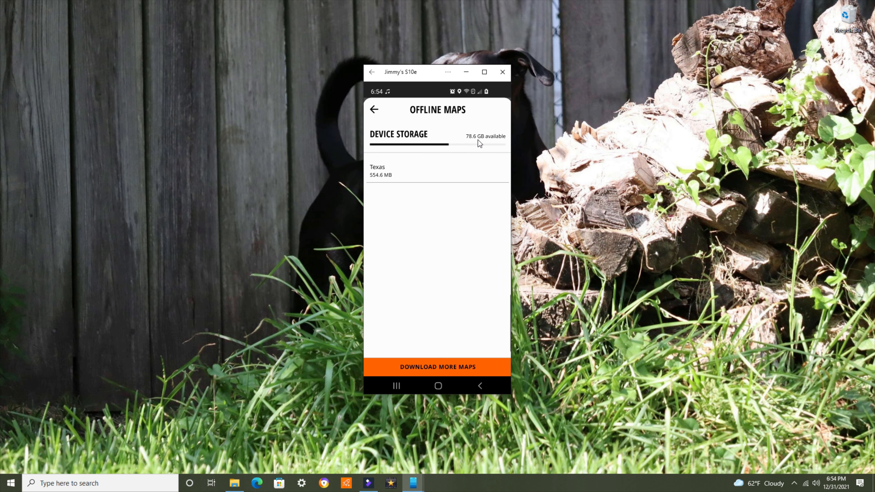
mouse_move(476, 143)
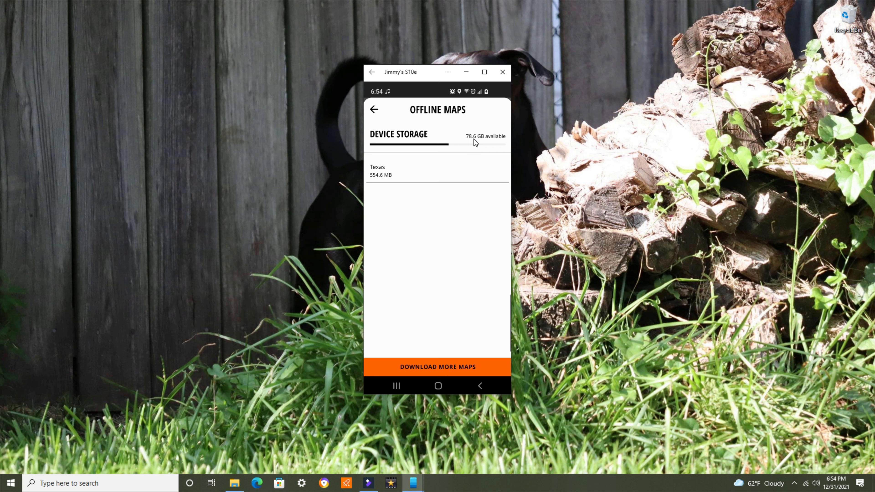
mouse_move(389, 179)
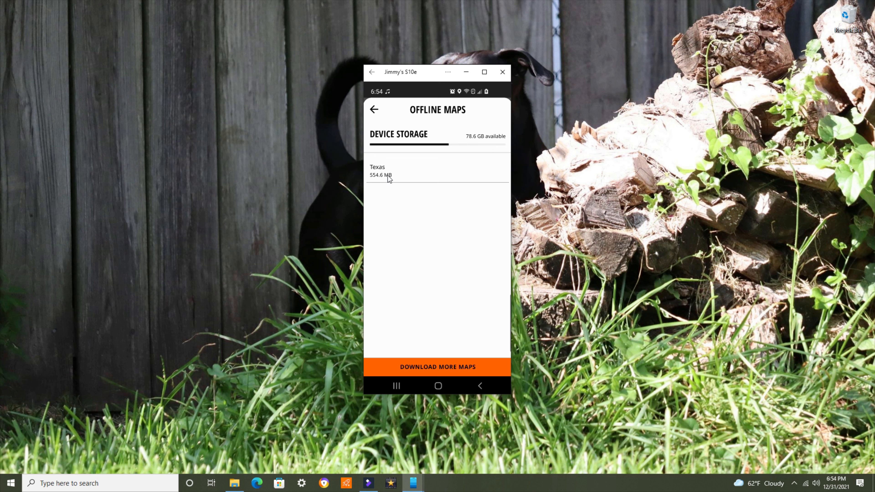
mouse_move(385, 177)
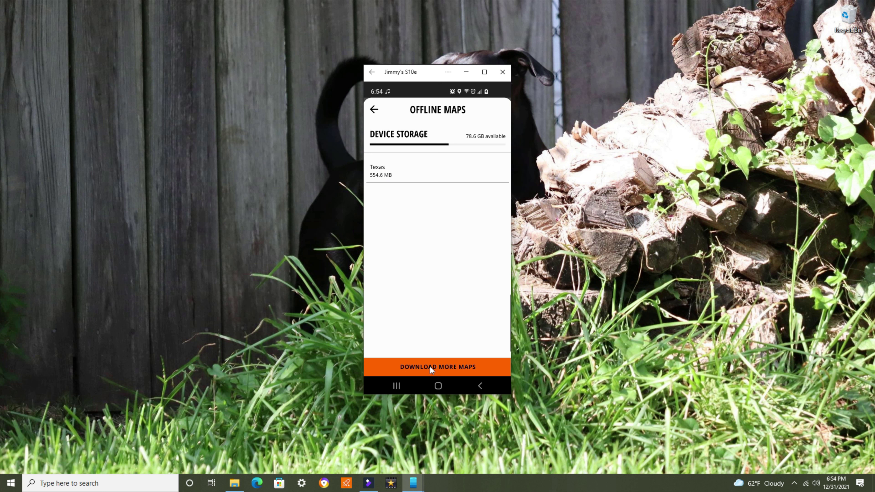
Browse Download More Maps through North and Central America to the USA state list.
left_click(437, 366)
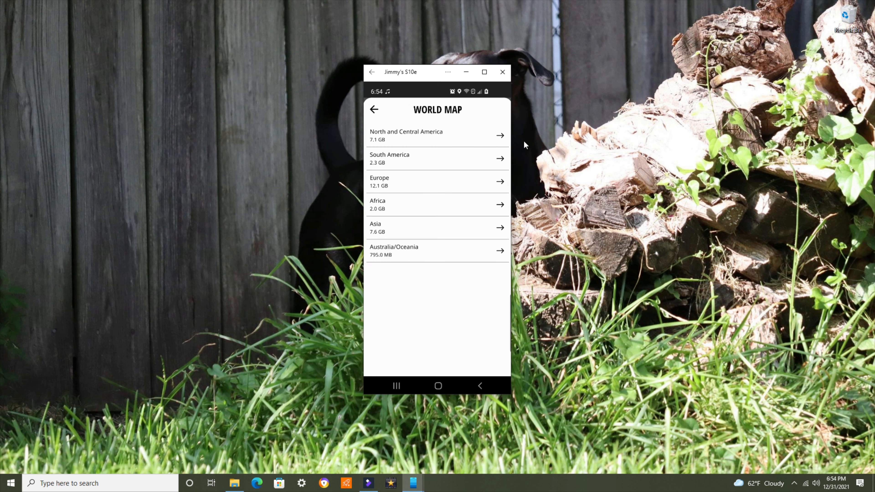
mouse_move(500, 139)
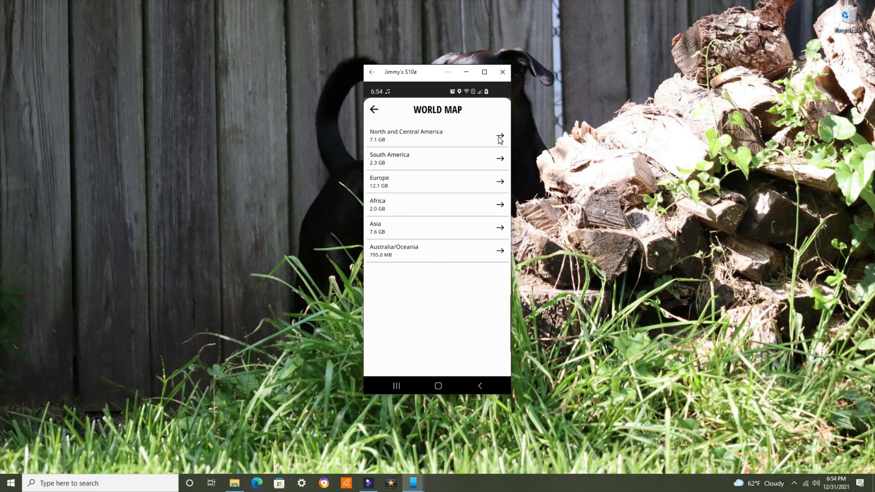
left_click(438, 135)
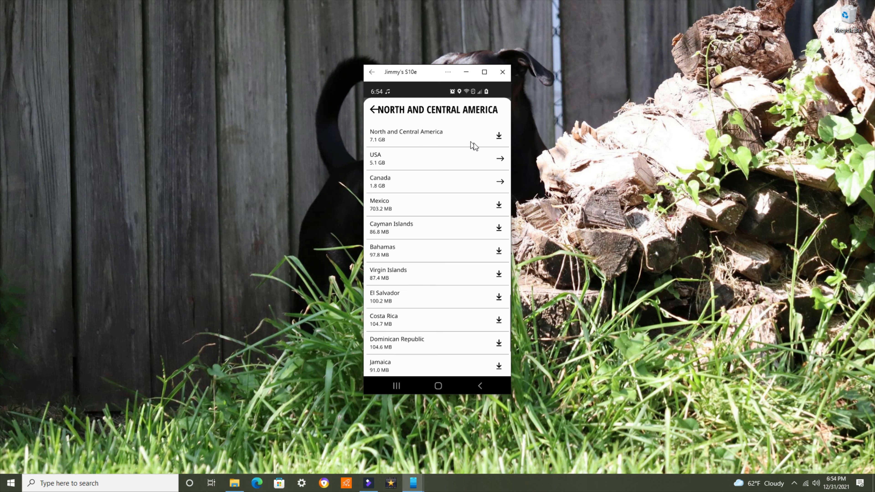
mouse_move(379, 165)
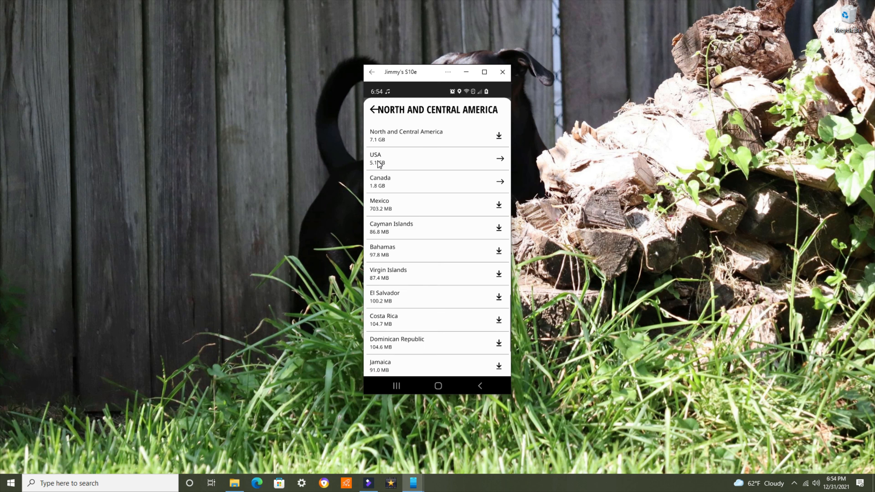
mouse_move(499, 171)
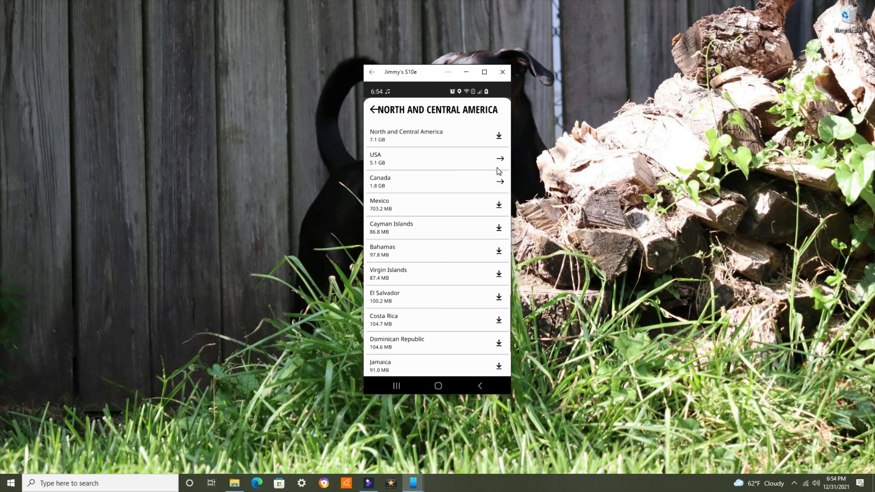
left_click(437, 158)
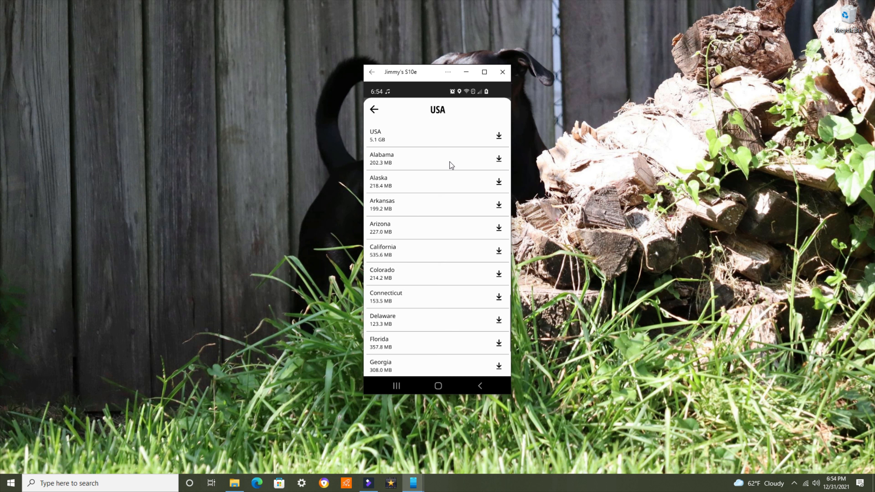
mouse_move(398, 227)
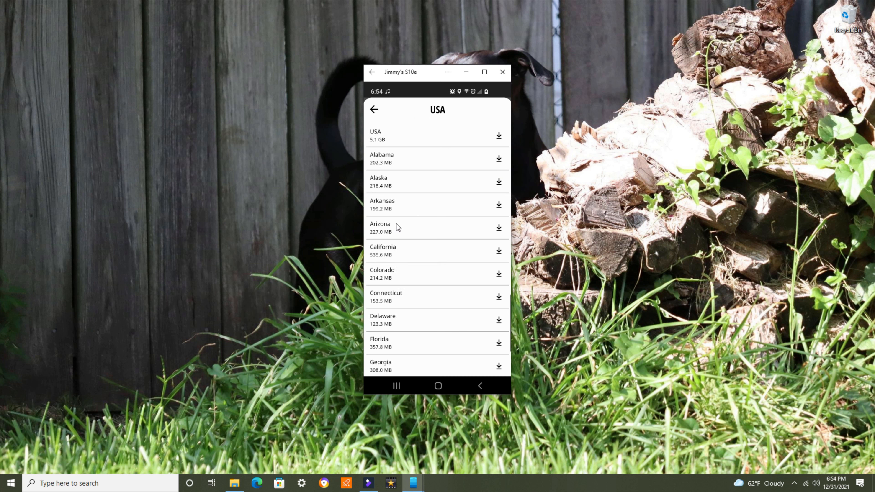
mouse_move(415, 205)
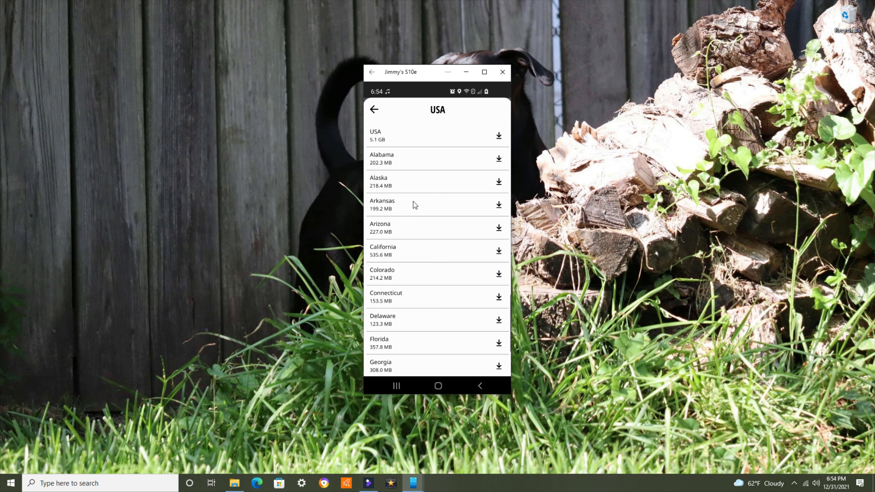
mouse_move(502, 209)
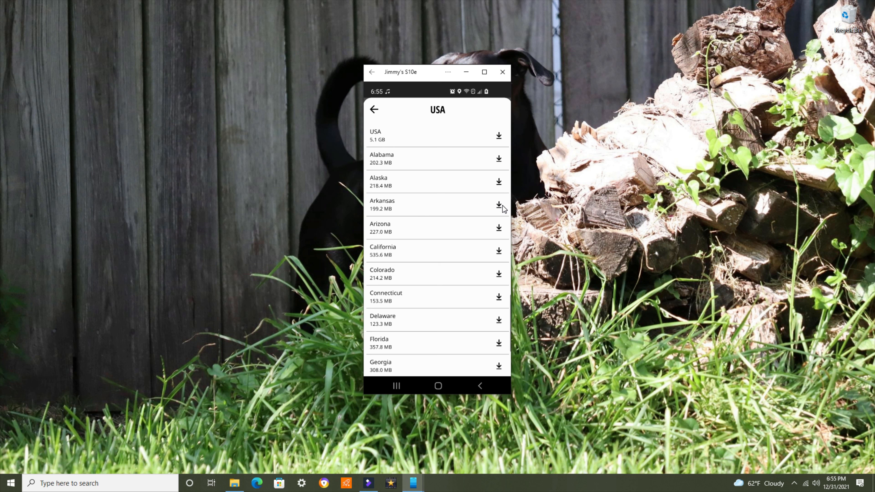
Start downloading the Arkansas offline map.
left_click(498, 205)
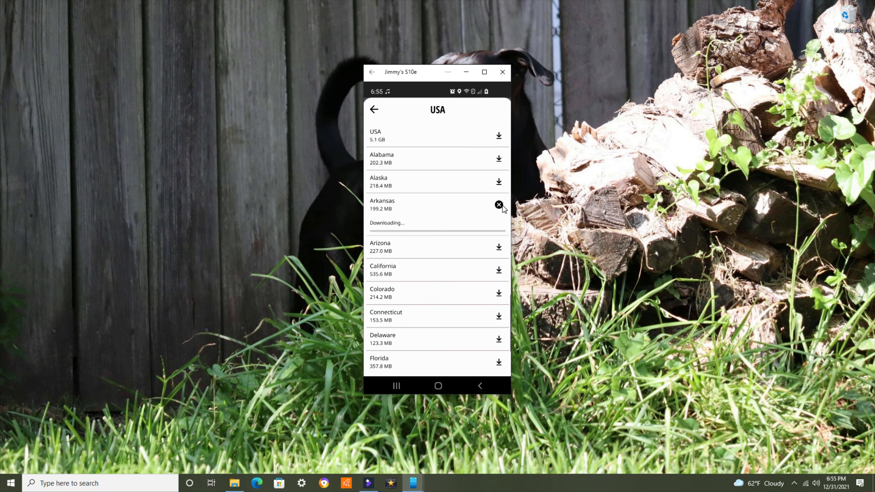
mouse_move(360, 218)
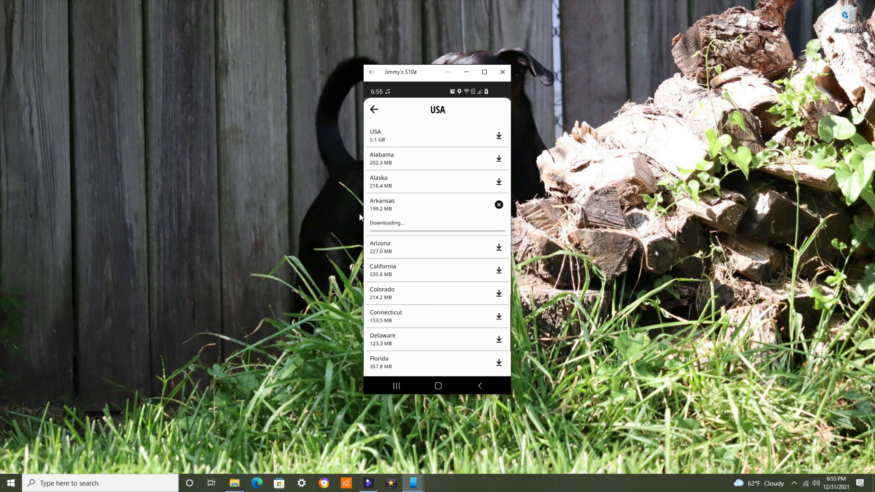
mouse_move(409, 223)
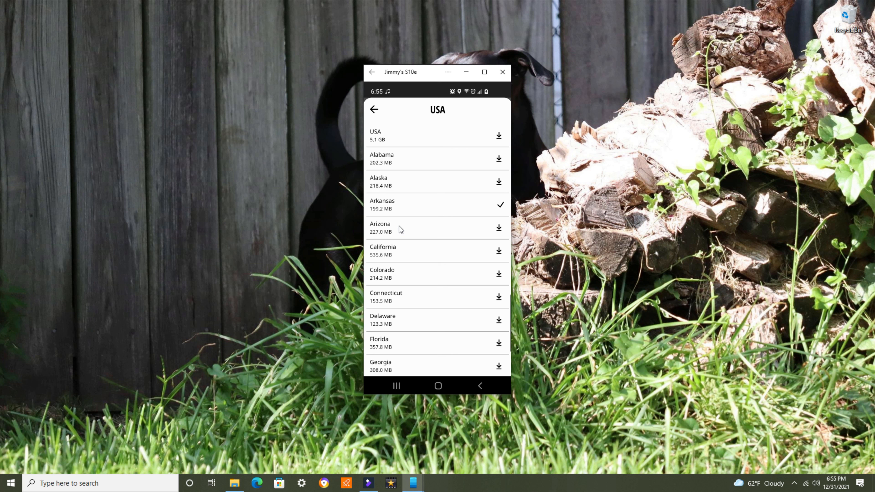
mouse_move(544, 273)
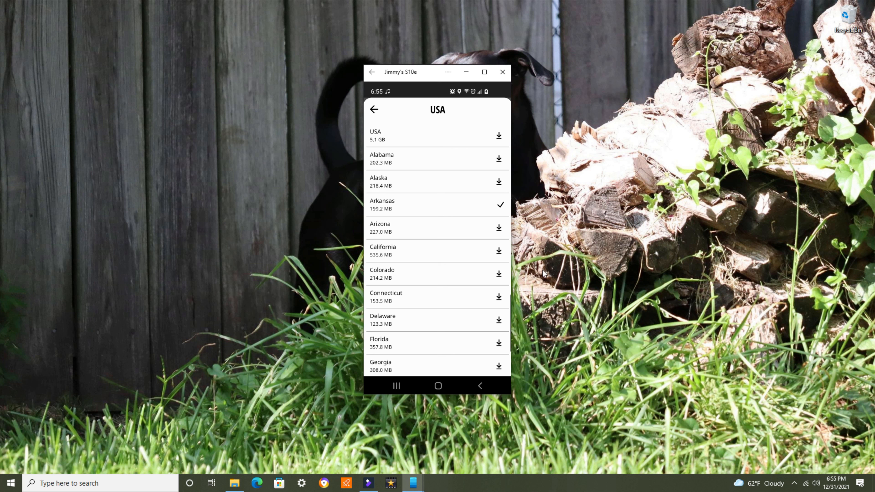
mouse_move(481, 400)
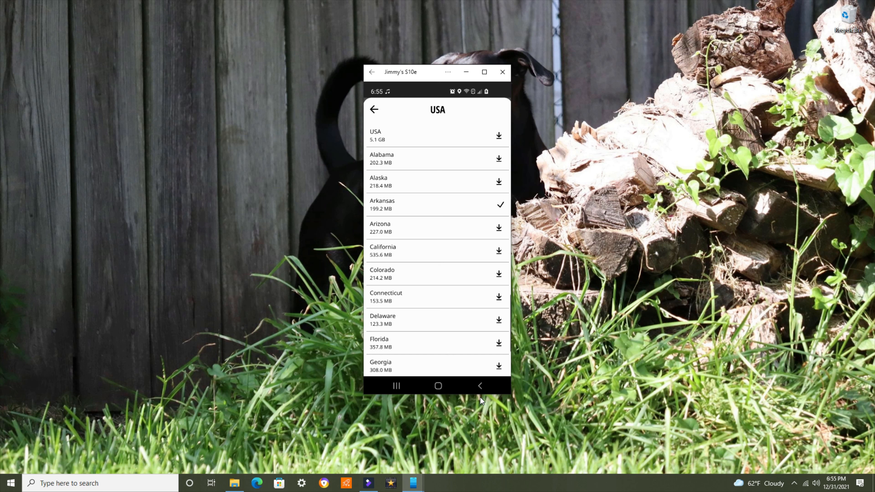
Back out through Offline Maps, showing Arkansas and Texas, to the Settings list.
left_click(374, 110)
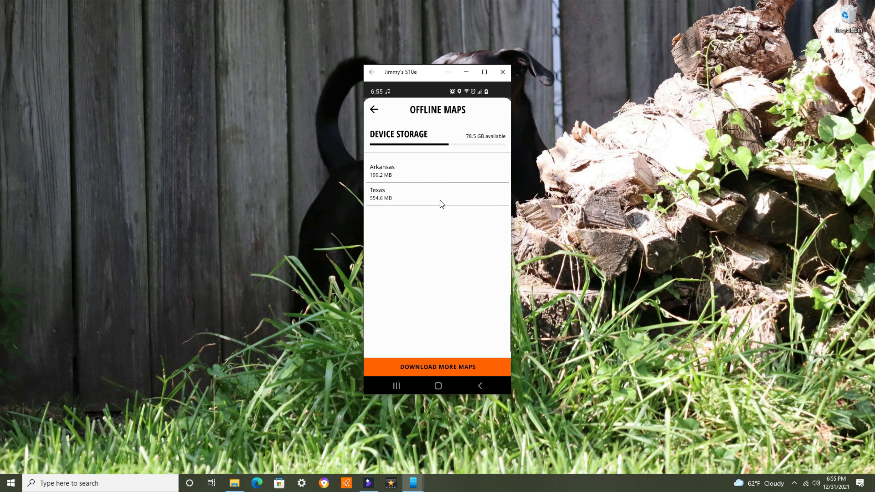
mouse_move(394, 197)
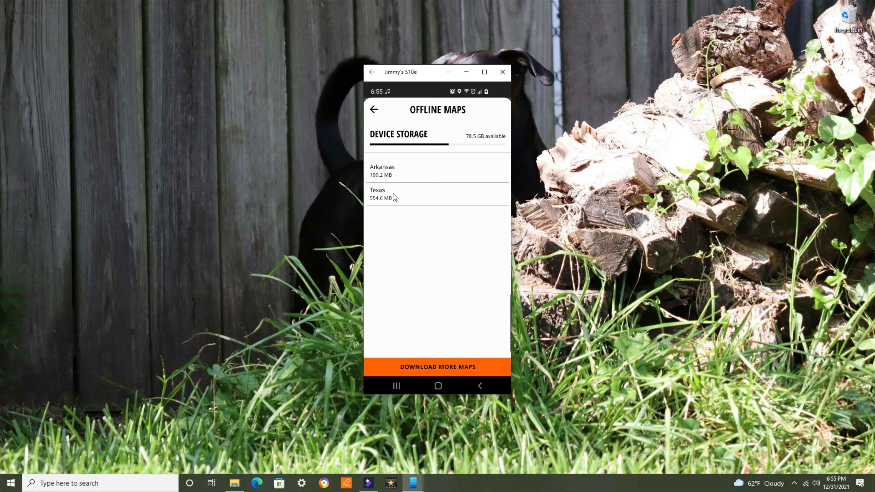
left_click(374, 109)
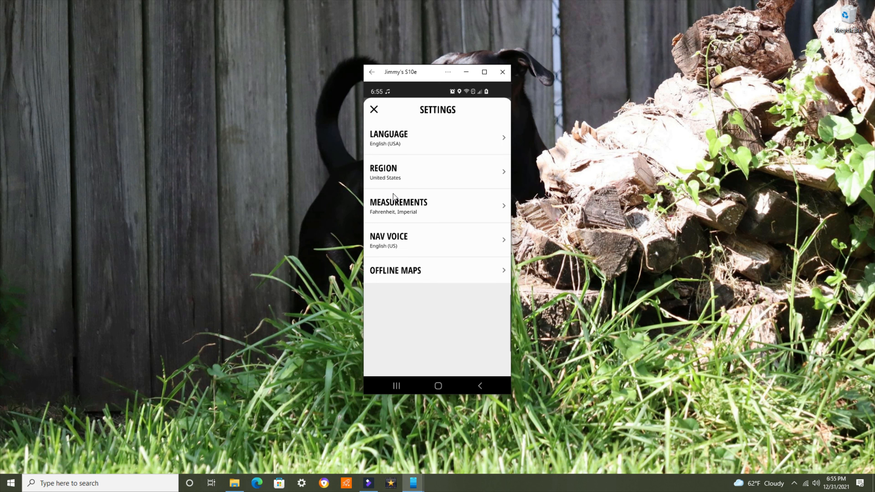
Close Settings to return to My Profile with the planned SLIGHT CURCES ride.
left_click(373, 109)
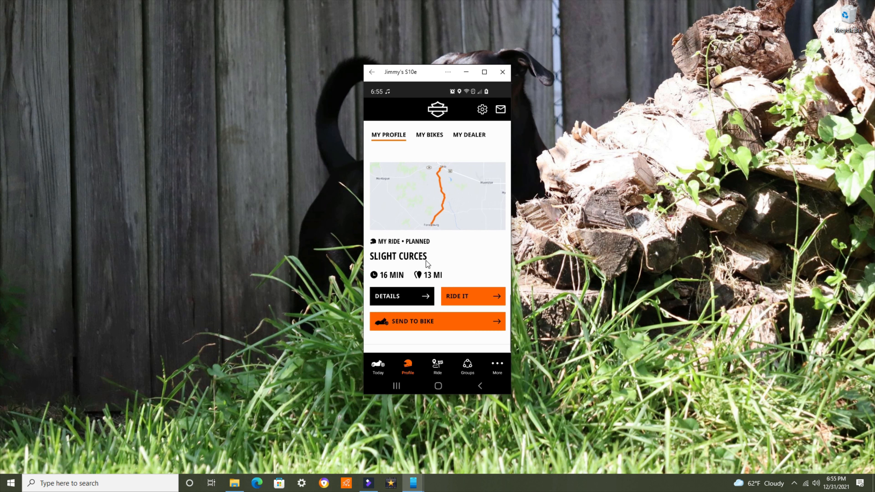
mouse_move(388, 284)
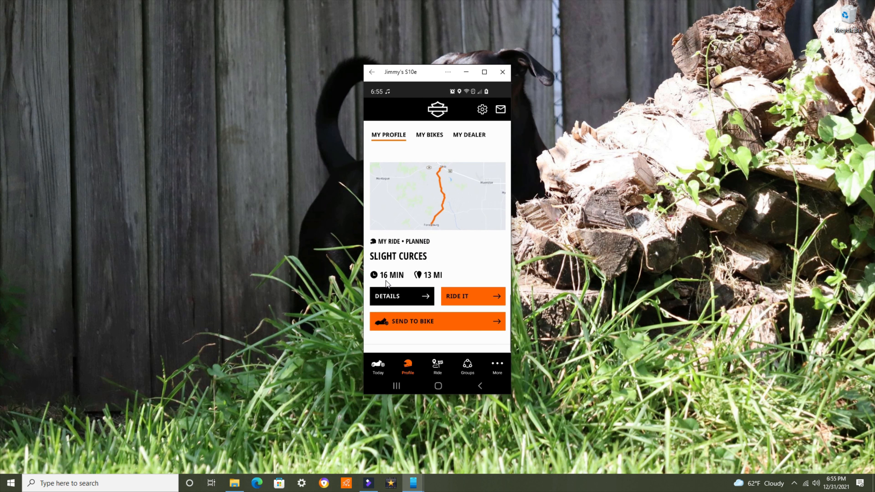
mouse_move(462, 299)
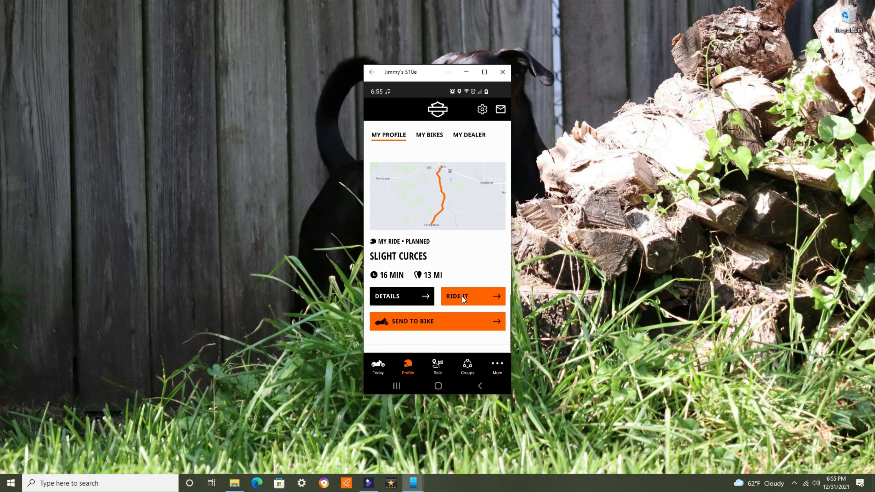
mouse_move(466, 292)
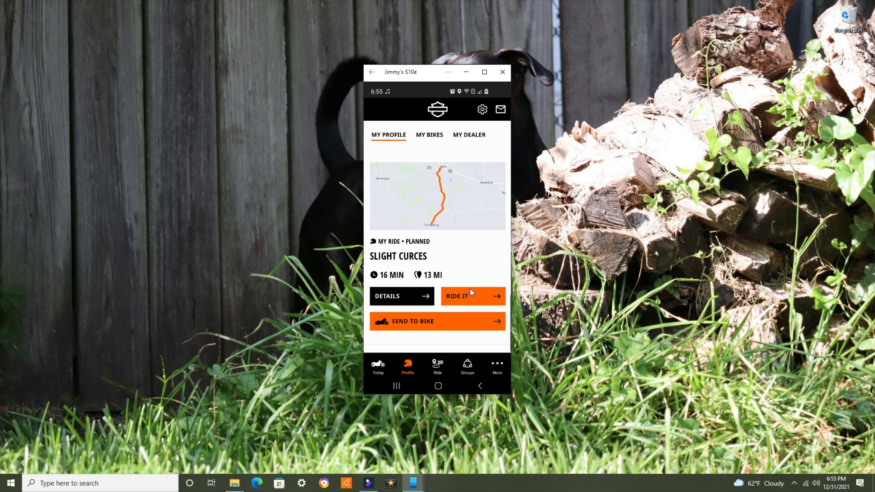
mouse_move(411, 301)
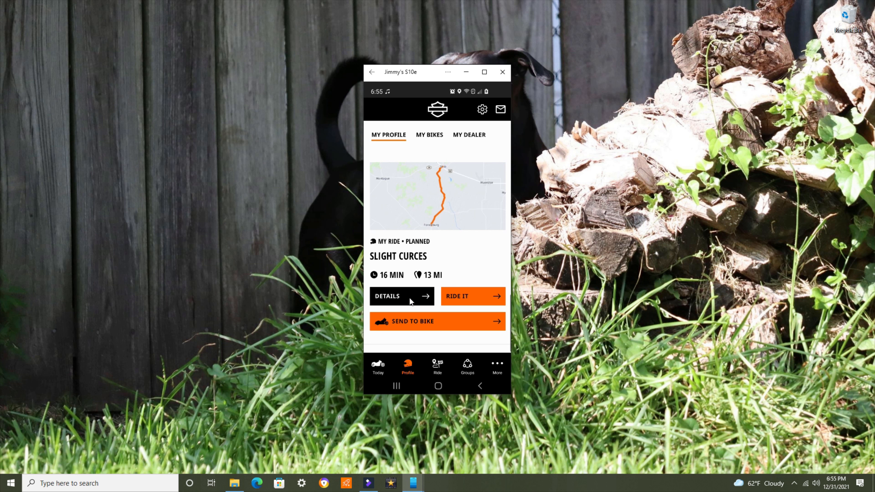
Review the SLIGHT CURCES ride details, St Jo to Forestburg, scrolling through the route info.
left_click(387, 296)
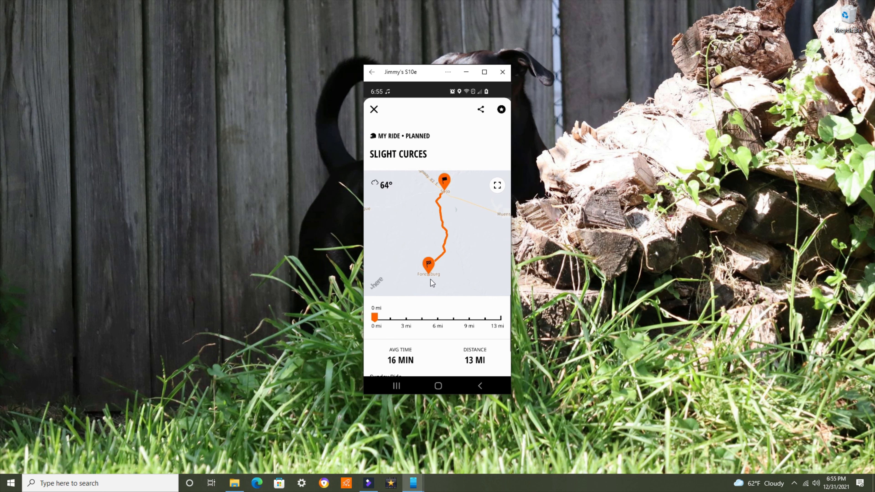
mouse_move(402, 370)
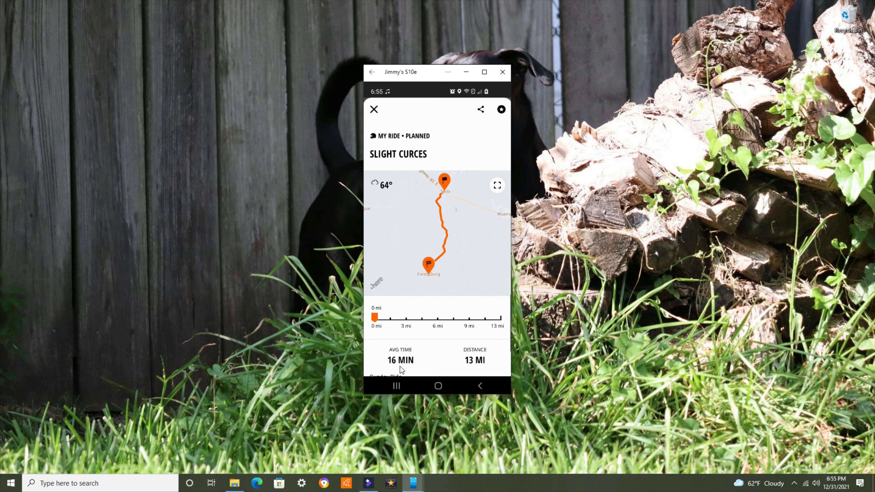
scroll("down", 3)
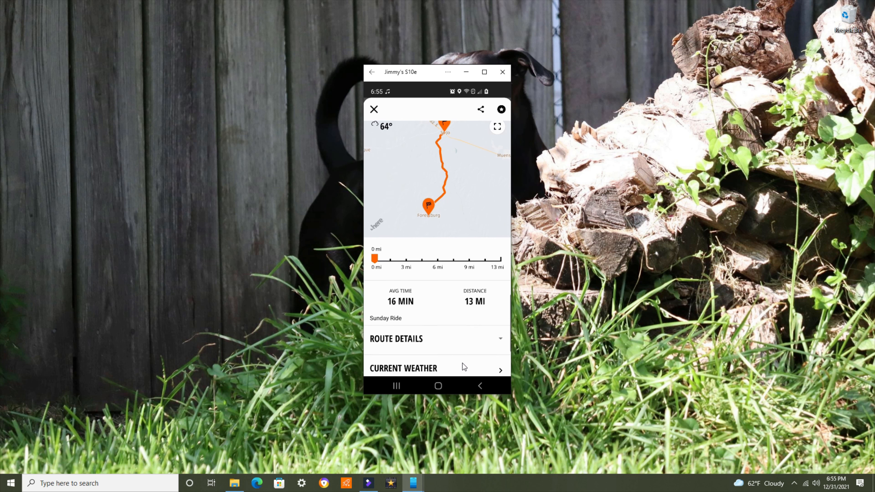
scroll("down", 3)
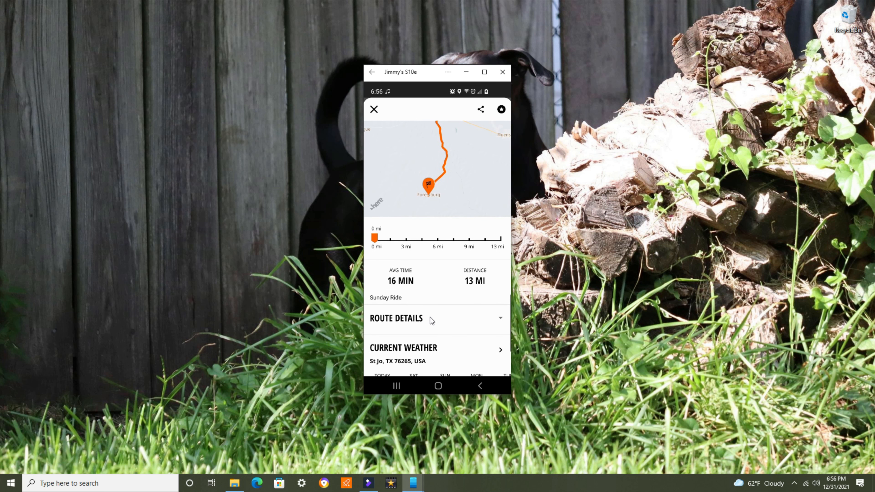
scroll("down", 3)
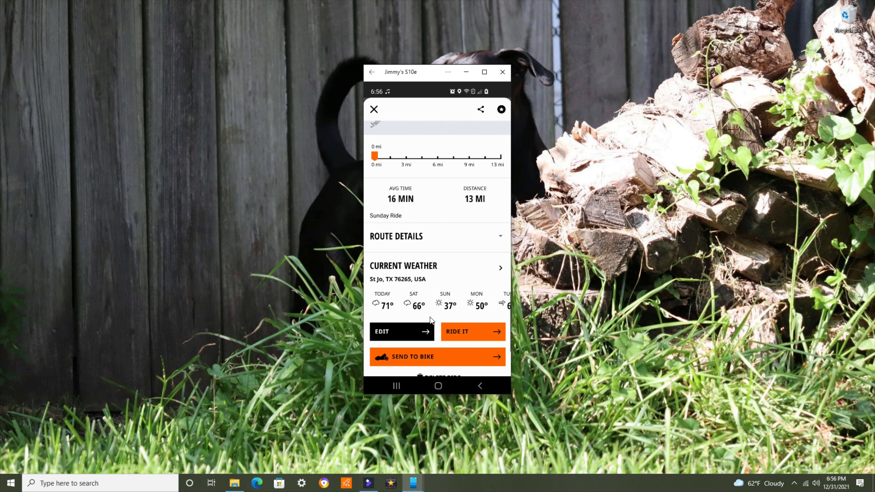
scroll("up", 3)
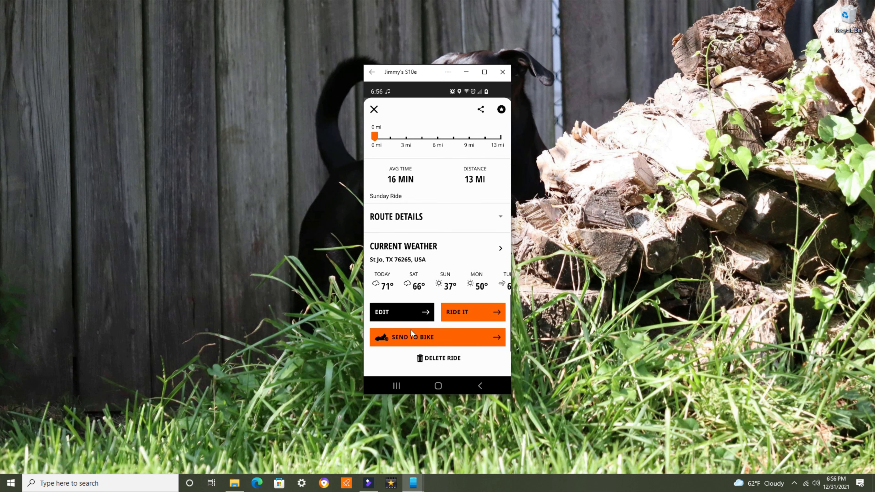
mouse_move(390, 341)
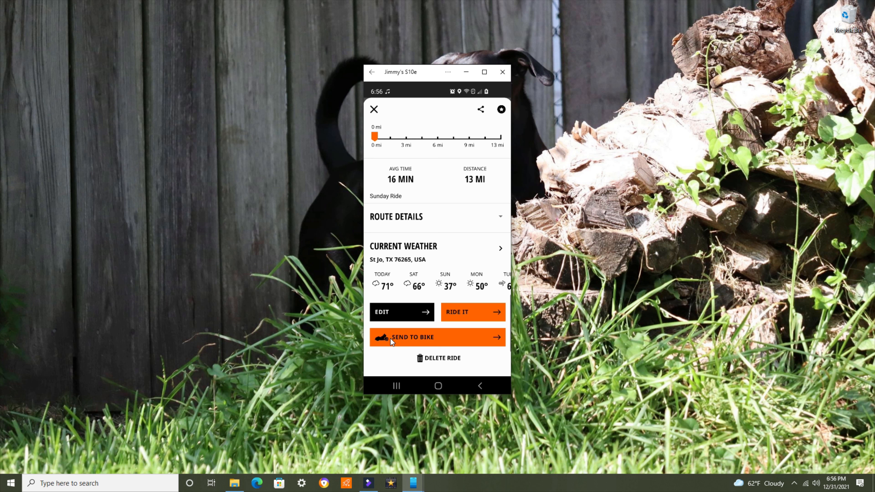
mouse_move(406, 348)
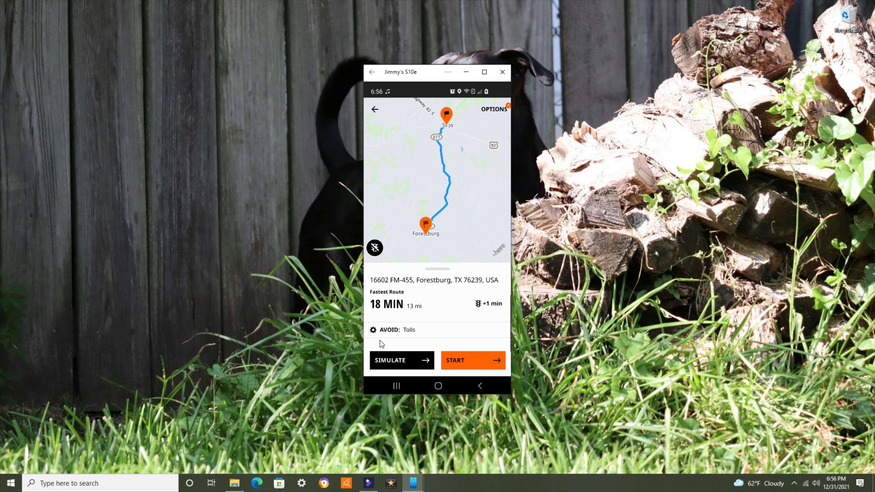
mouse_move(445, 328)
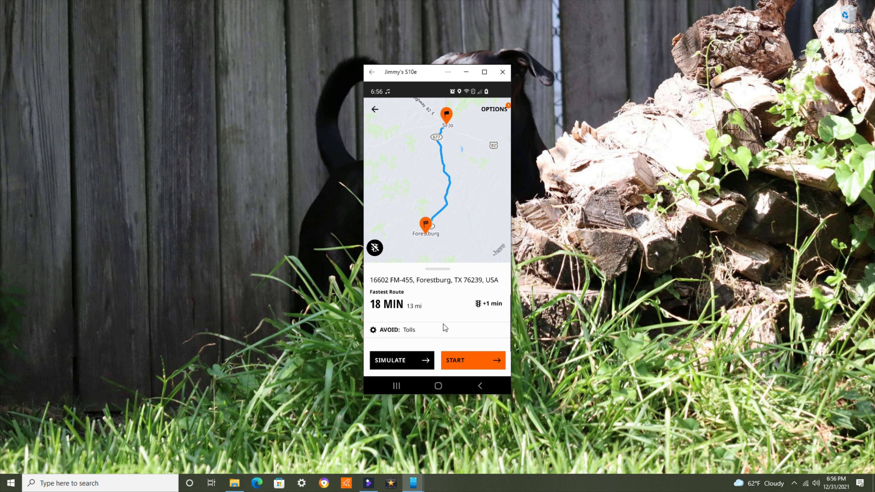
Start navigation to Forestburg, accepting the riding safety warning with Let's Ride.
left_click(472, 360)
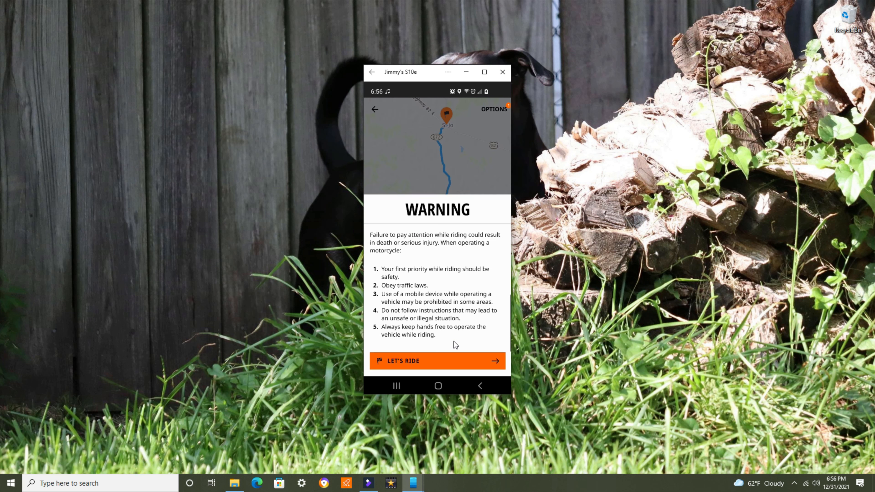
left_click(437, 360)
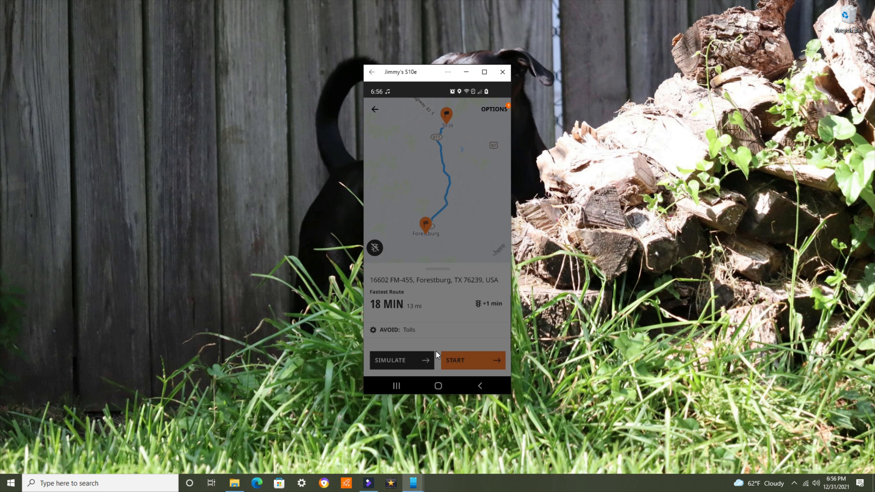
End the running navigation and confirm, reaching the ride-completed summary for Forestburg.
left_click(472, 361)
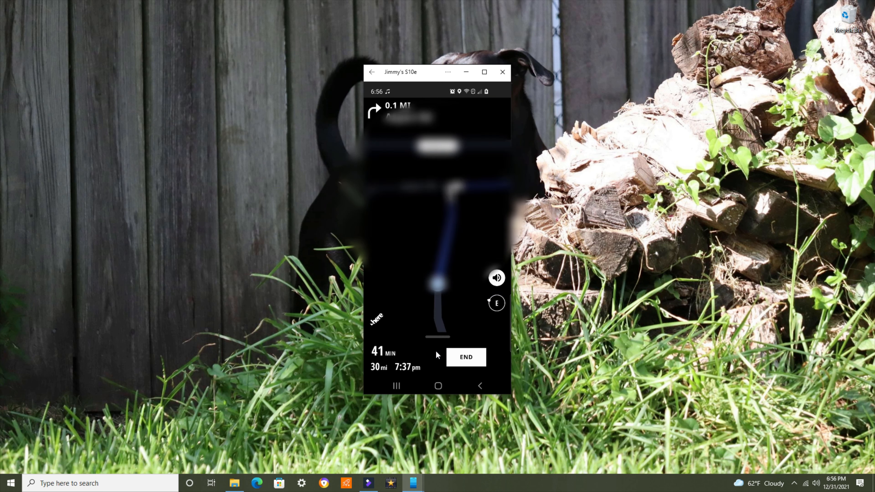
mouse_move(390, 361)
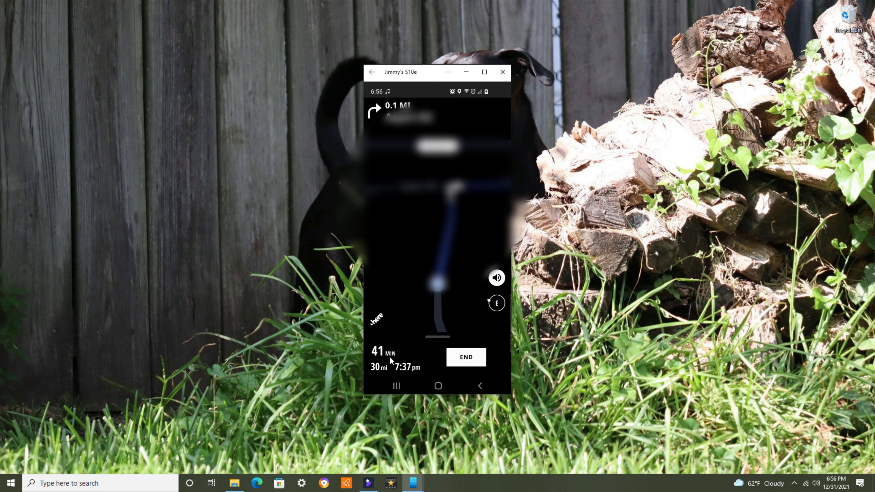
mouse_move(386, 362)
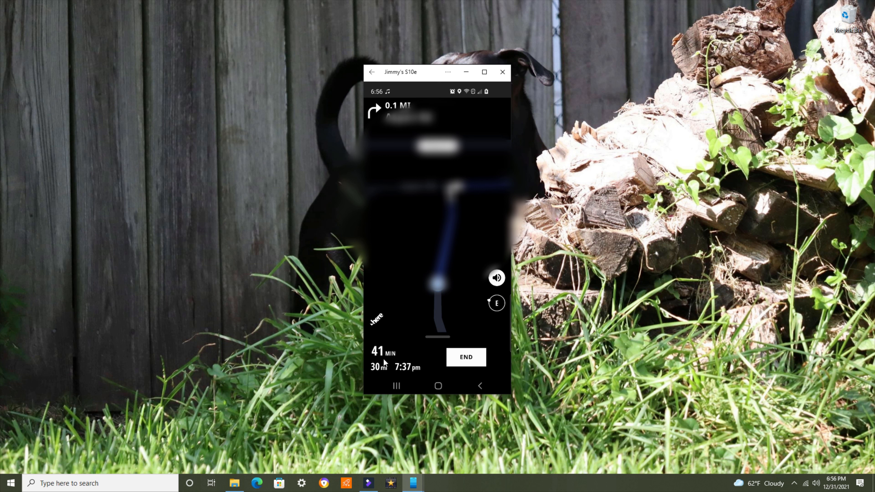
mouse_move(393, 357)
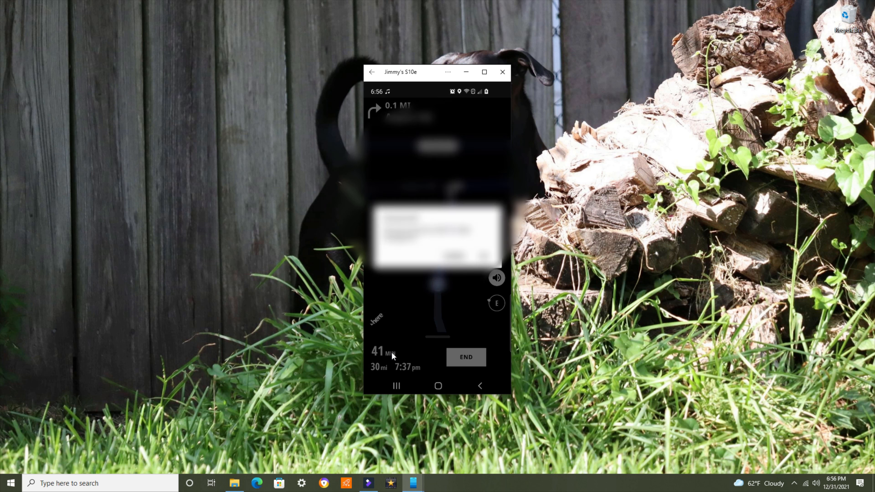
left_click(465, 358)
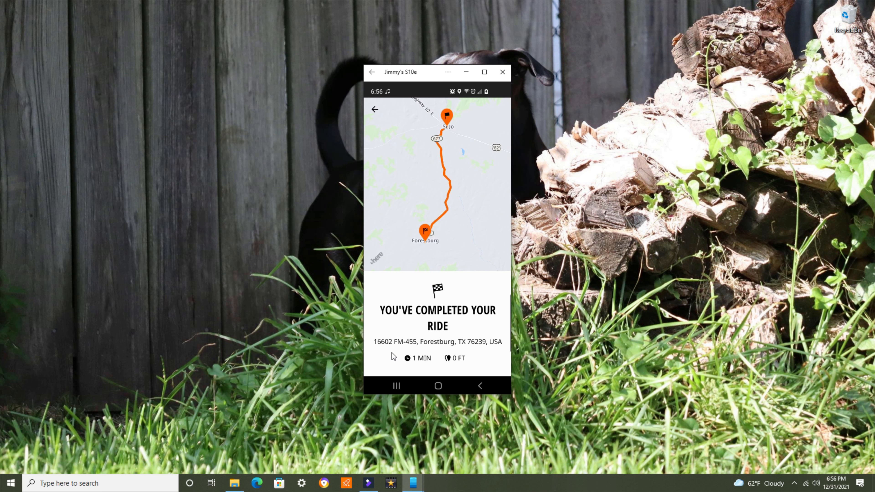